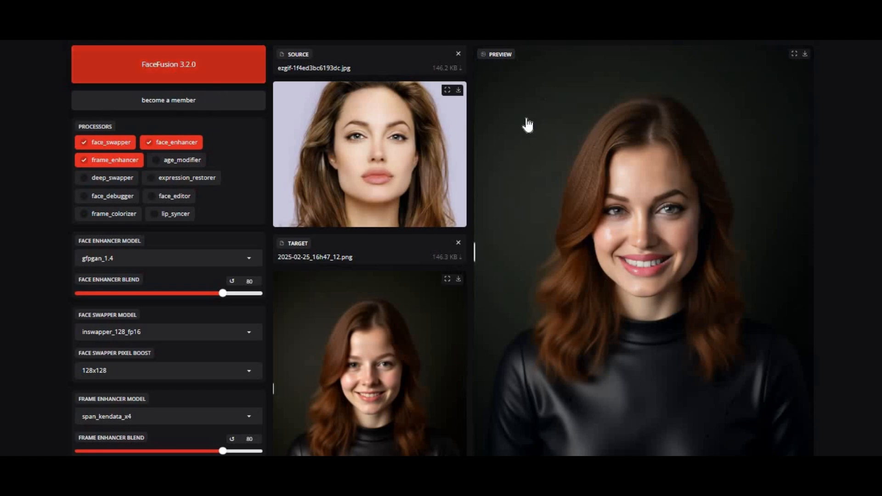
{"action": "mouse_move", "coordinate": [583, 144]}
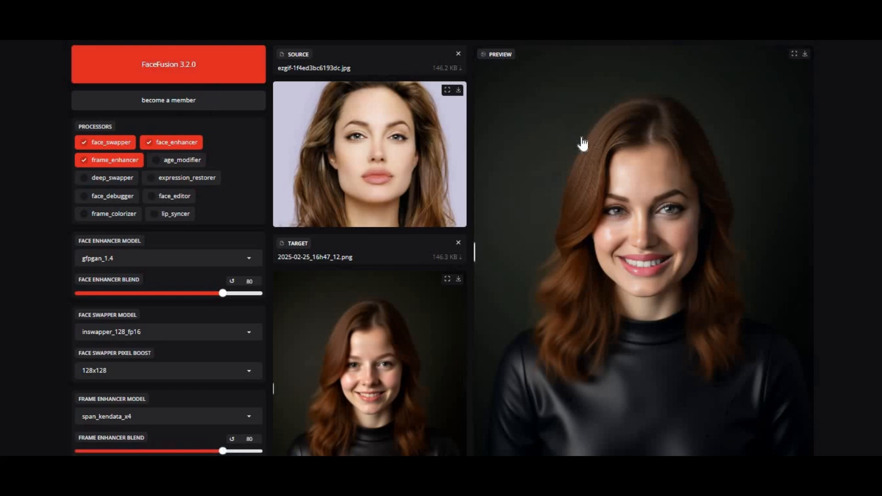
Step: Review the processor and face selector settings, then start processing the face swap
{"action": "scroll", "scroll_direction": "down", "scroll_amount": 3}
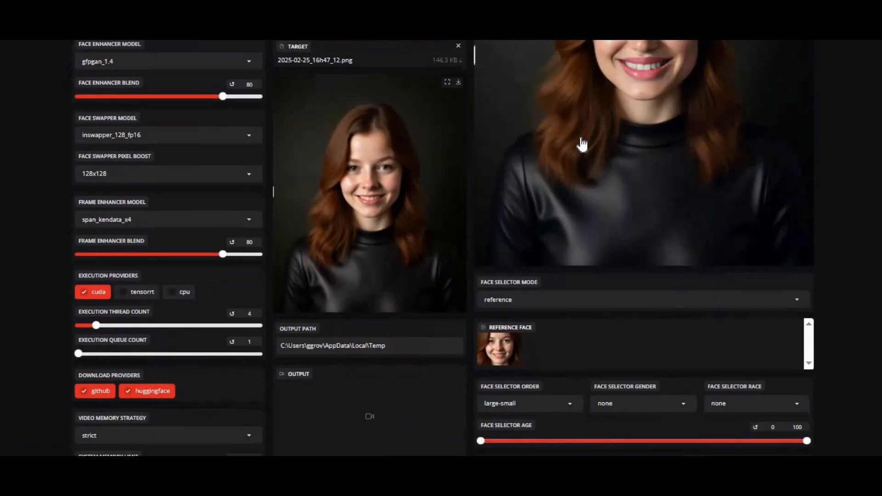
{"action": "scroll", "scroll_direction": "down", "scroll_amount": 3}
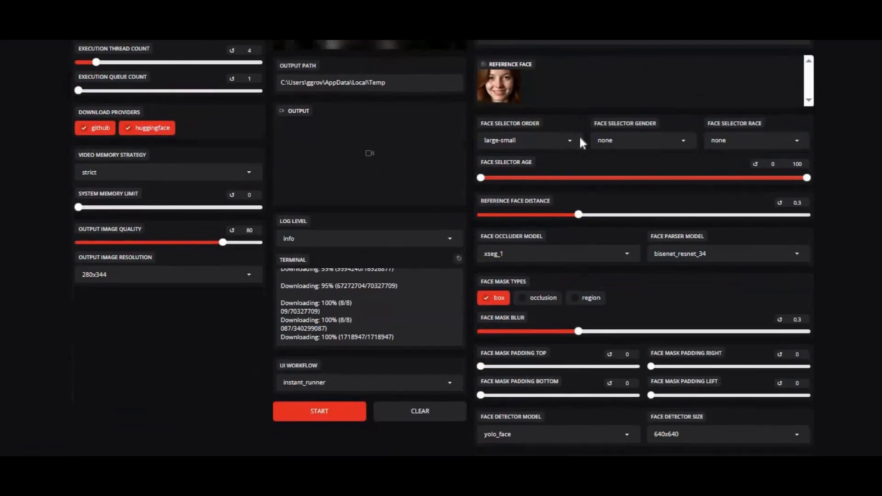
{"action": "scroll", "scroll_direction": "down", "scroll_amount": 3}
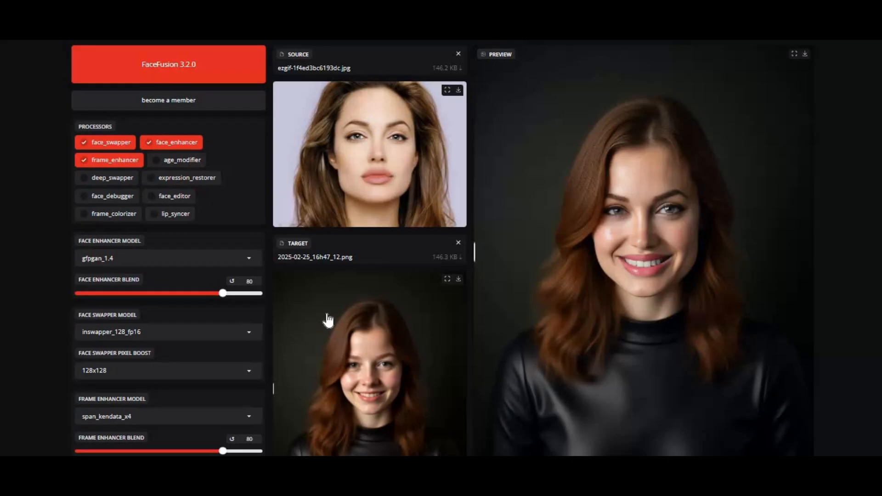
{"action": "scroll", "scroll_direction": "down", "scroll_amount": 3}
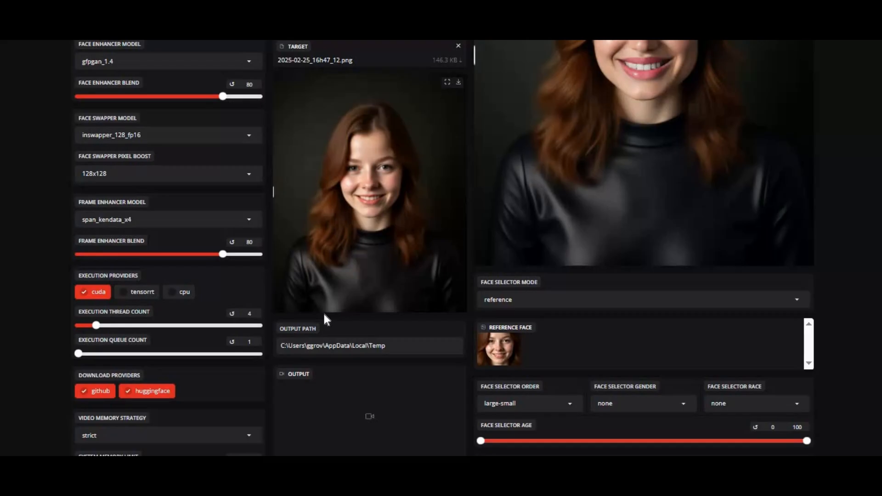
{"action": "mouse_move", "coordinate": [284, 392]}
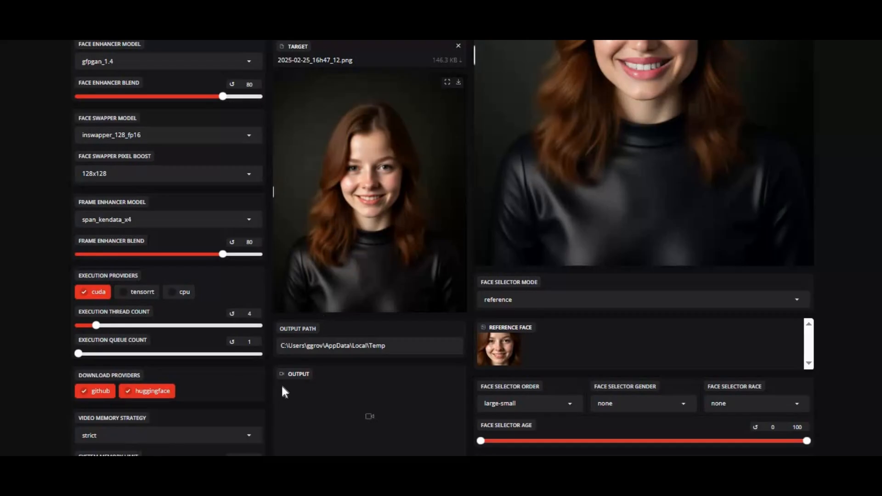
{"action": "scroll", "scroll_direction": "down", "scroll_amount": 3}
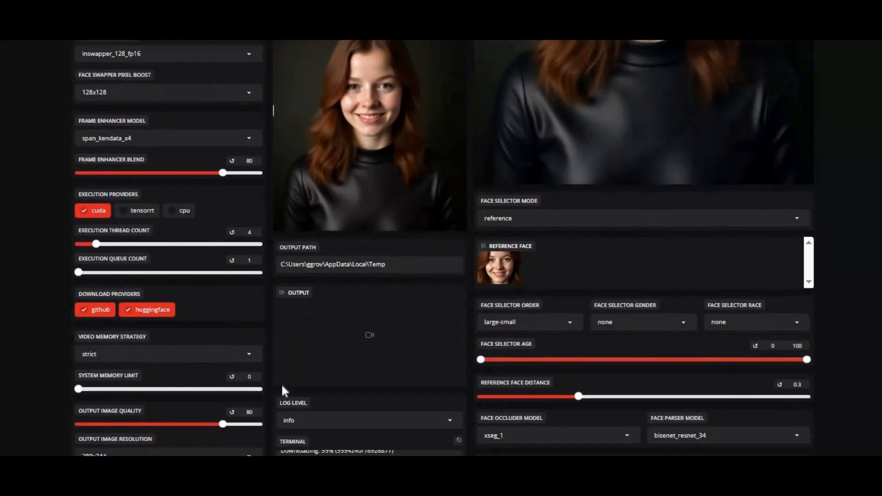
{"action": "scroll", "scroll_direction": "down", "scroll_amount": 3}
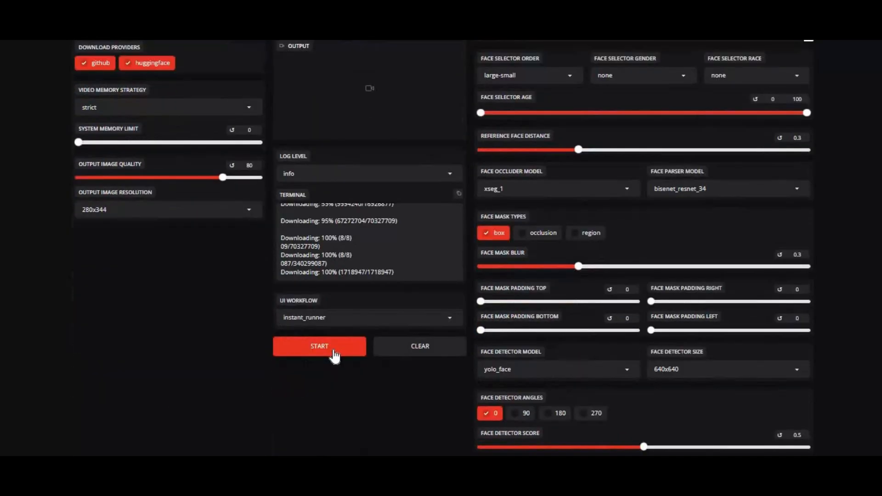
{"action": "left_click", "coordinate": [319, 347]}
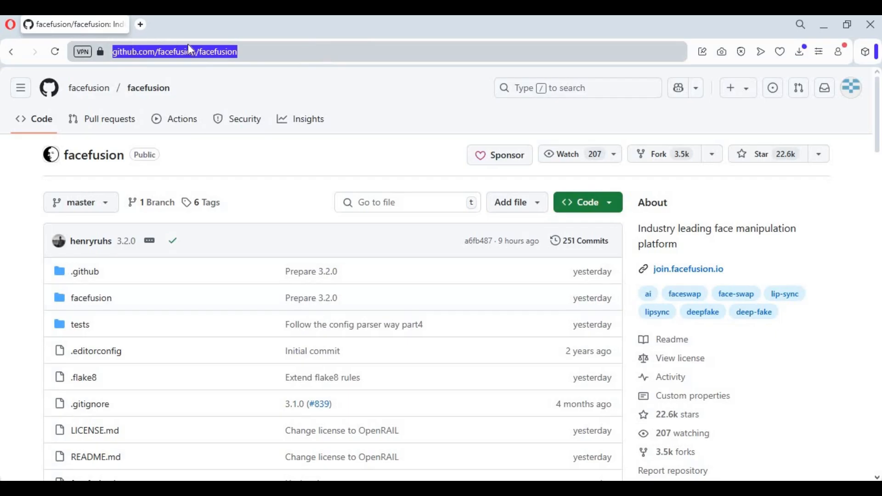
{"action": "mouse_move", "coordinate": [379, 239]}
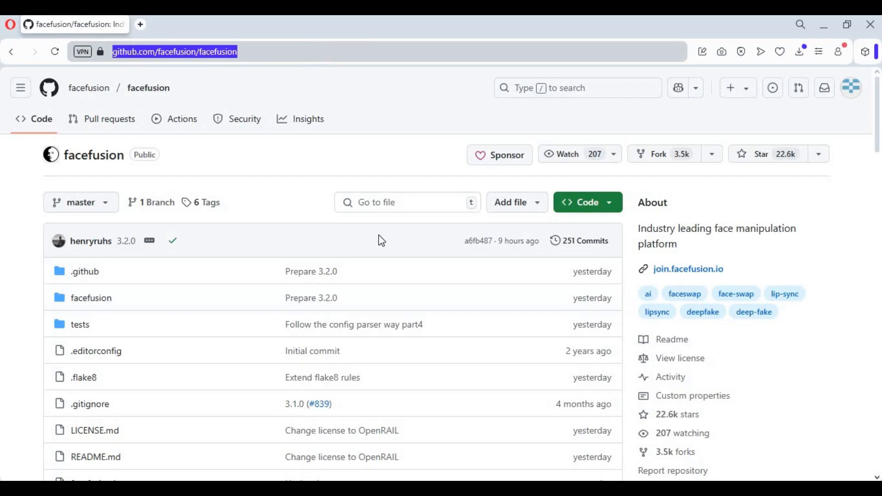
Step: Follow the buymeacoffee.com/facefusion sponsor link and browse the supporter shop
{"action": "scroll", "scroll_direction": "down", "scroll_amount": 3}
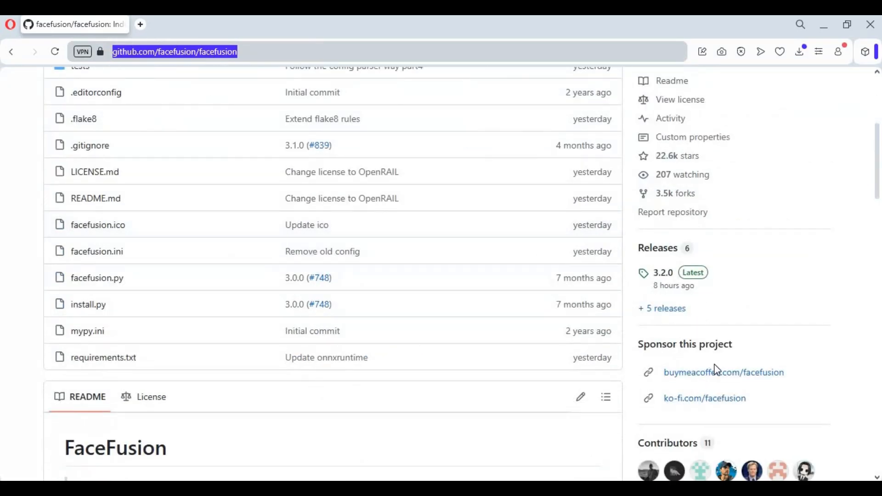
{"action": "left_click", "coordinate": [723, 372]}
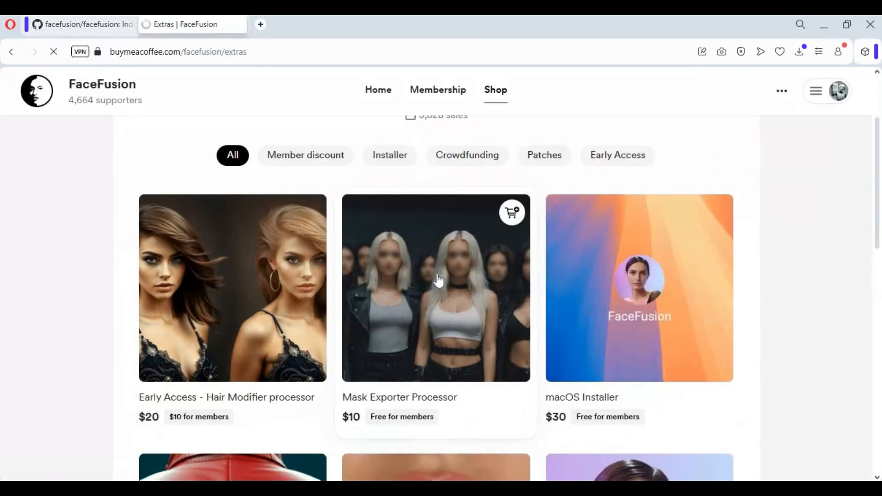
{"action": "scroll", "scroll_direction": "down", "scroll_amount": 3}
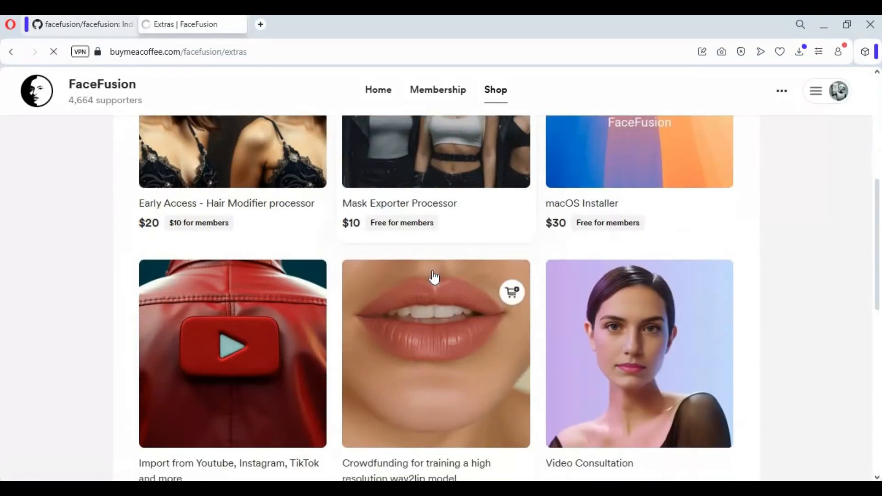
{"action": "scroll", "scroll_direction": "down", "scroll_amount": 3}
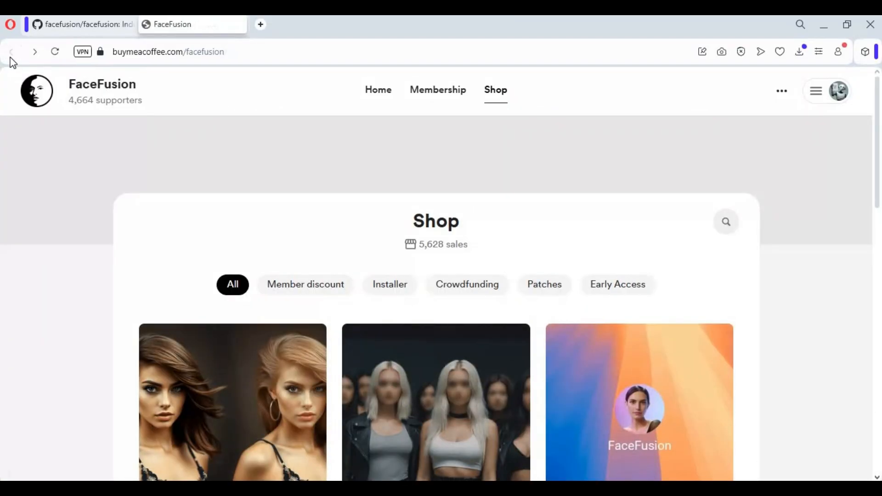
Step: Go back to the FaceFusion supporter home page and return to the GitHub repository tab
{"action": "left_click", "coordinate": [377, 90]}
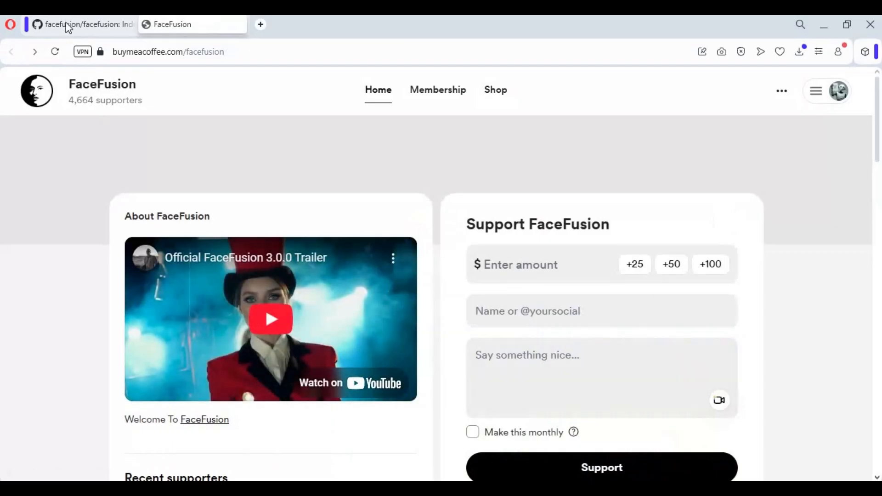
{"action": "left_click", "coordinate": [82, 24]}
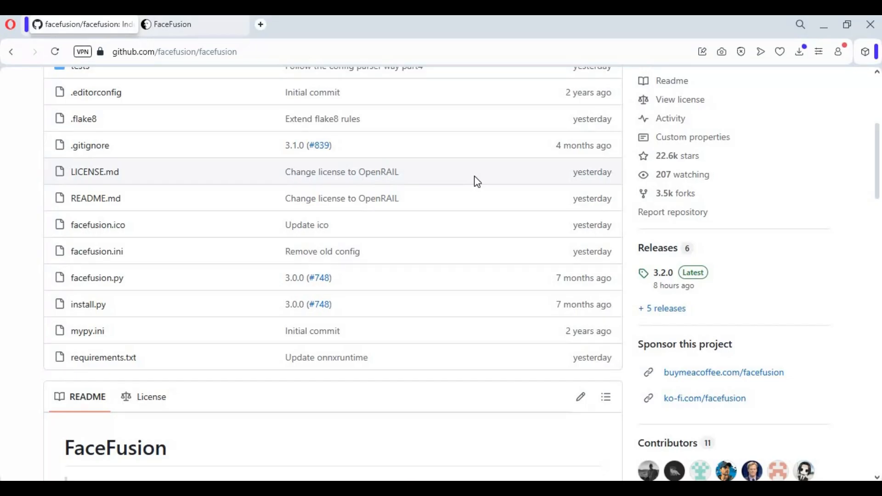
{"action": "mouse_move", "coordinate": [448, 208]}
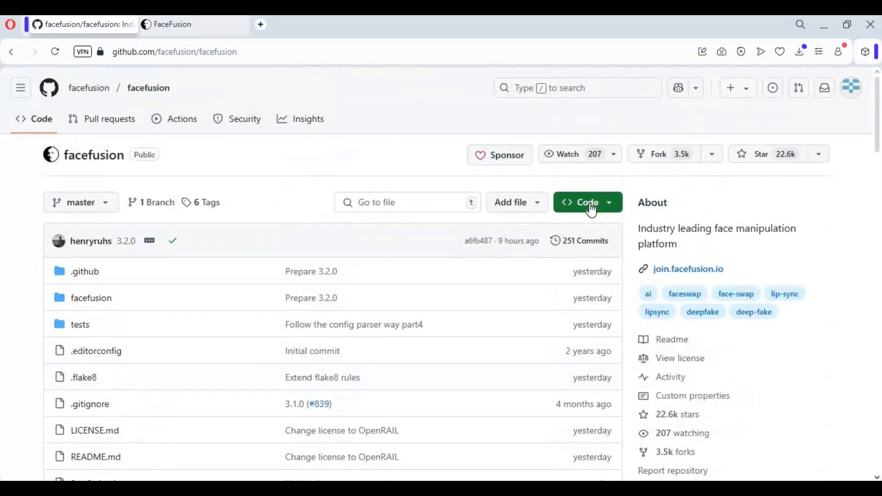
Step: Download the facefusion repository source as a ZIP archive via Code > Download ZIP
{"action": "left_click", "coordinate": [587, 202]}
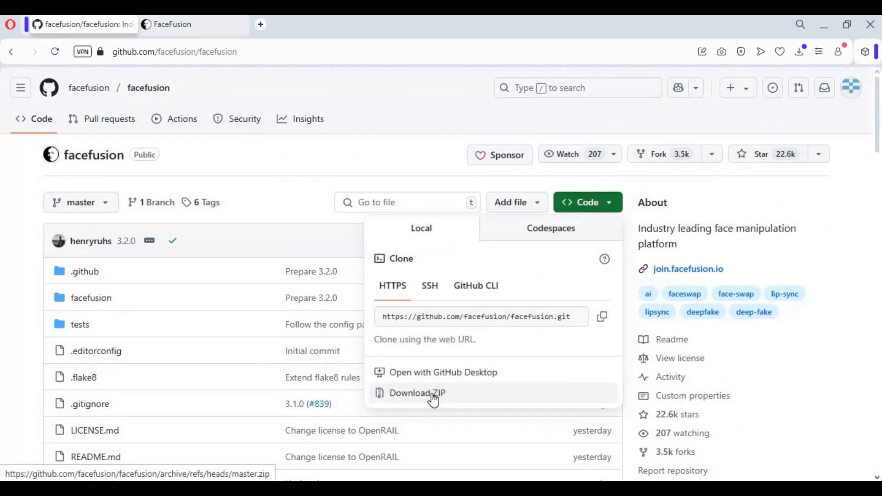
{"action": "left_click", "coordinate": [416, 392]}
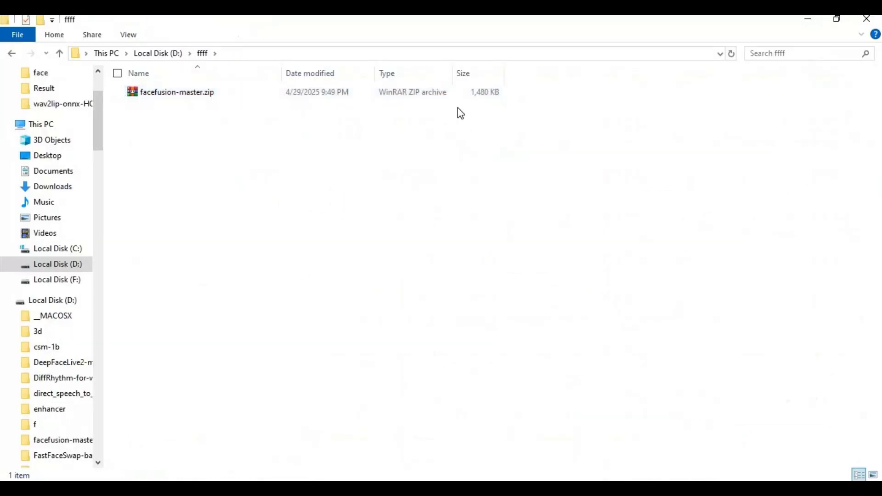
Step: Extract facefusion-master.zip here, enter the facefusion-master folder and begin typing cmd in the address bar
{"action": "left_click", "coordinate": [178, 92]}
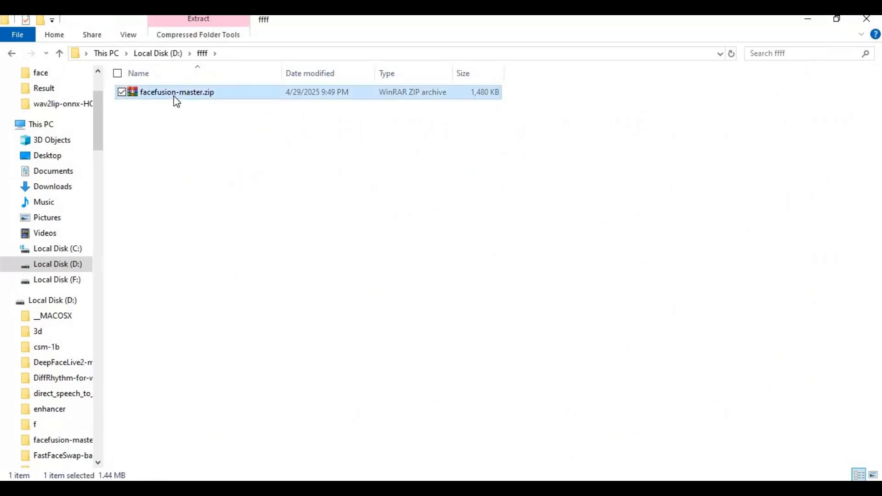
{"action": "left_click", "coordinate": [198, 18]}
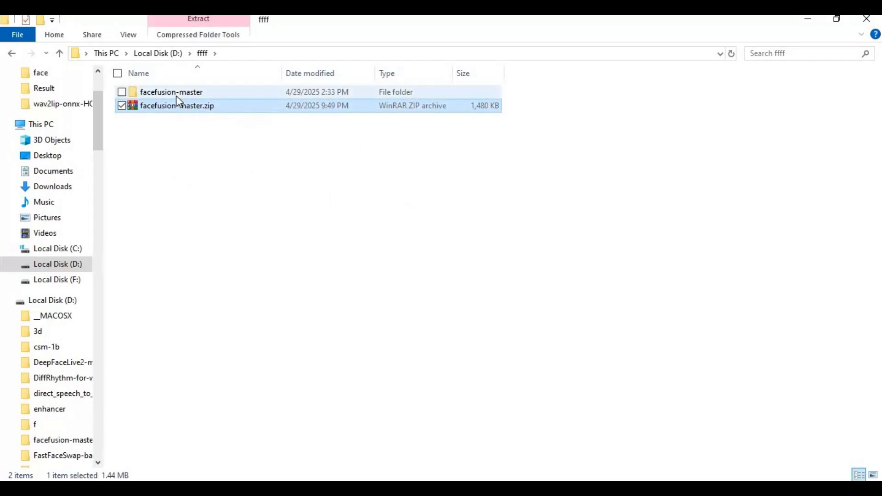
{"action": "double_click", "coordinate": [171, 92]}
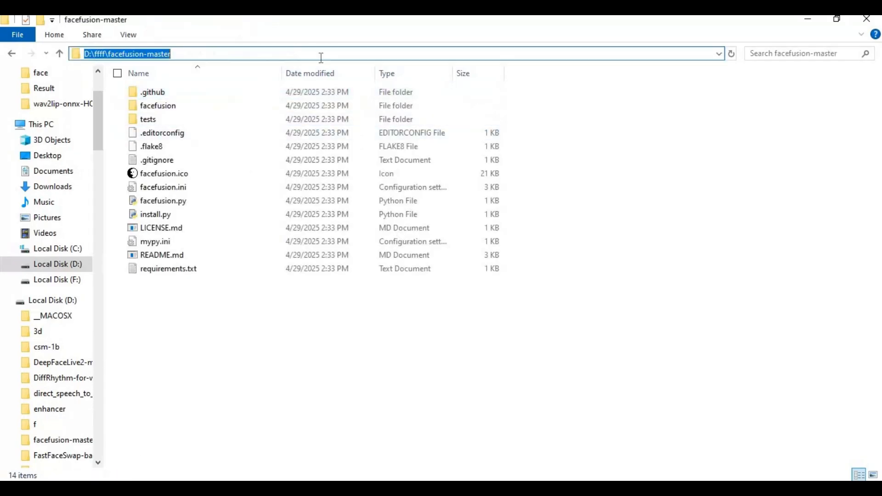
{"action": "type", "text": "cm"}
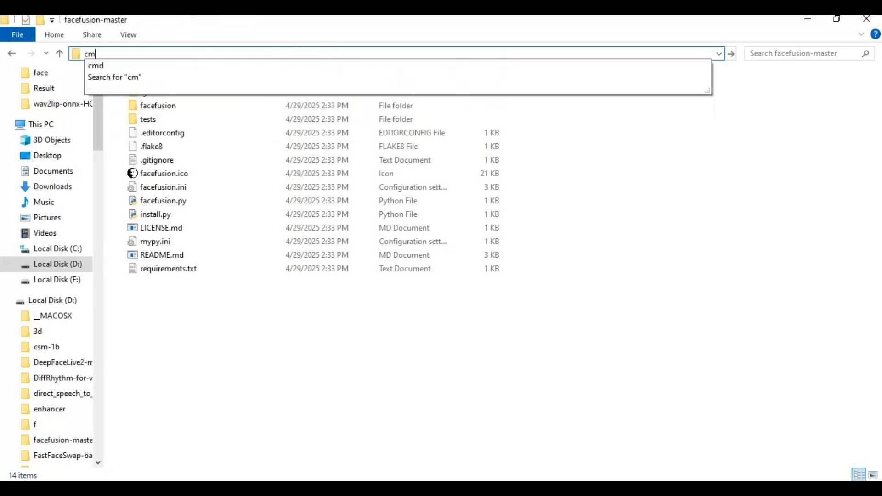
Step: Launch Command Prompt in facefusion-master and create a Python 3.10 virtual environment named venv
{"action": "key", "text": "Enter"}
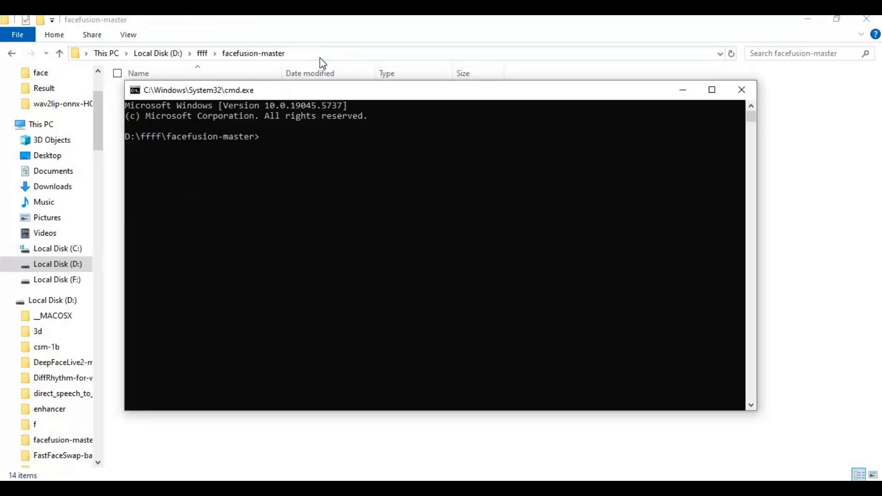
{"action": "type", "text": "p"}
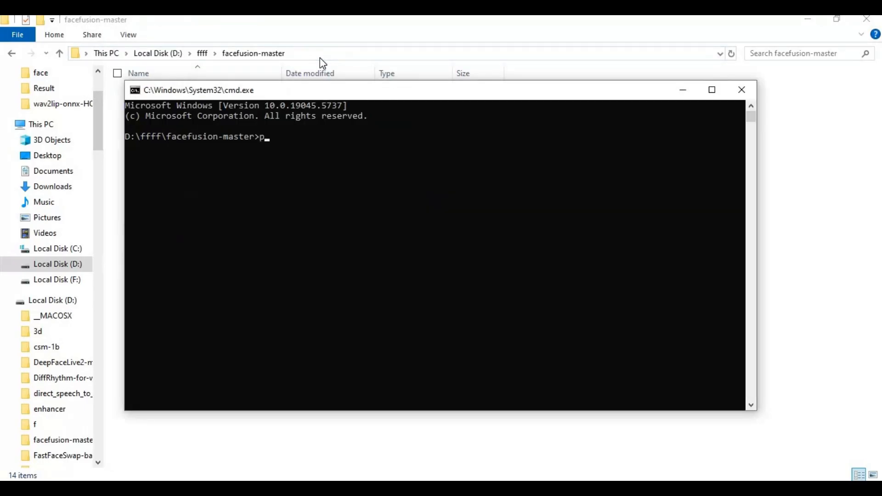
{"action": "type", "text": "y -"}
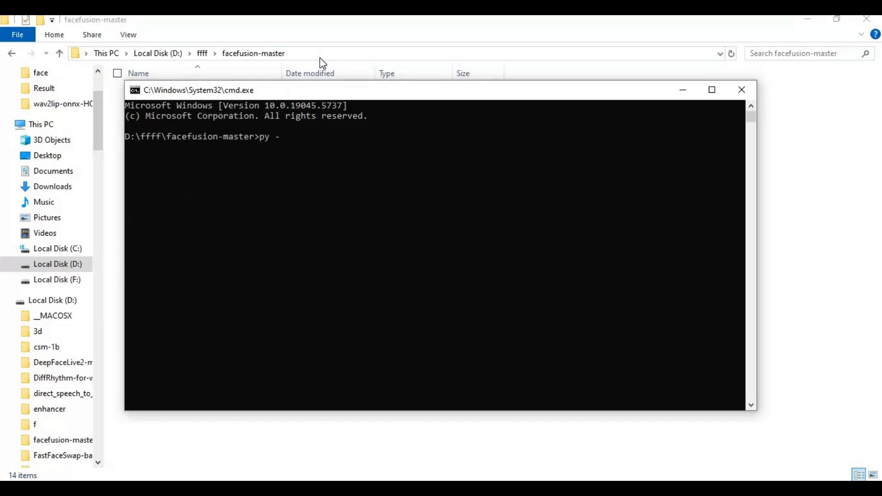
{"action": "type", "text": "3.10 -m ve"}
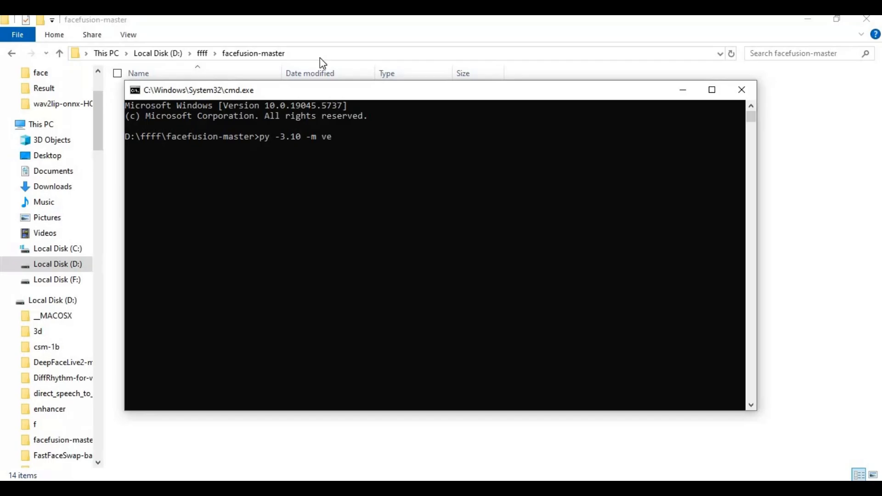
{"action": "type", "text": "nv venv"}
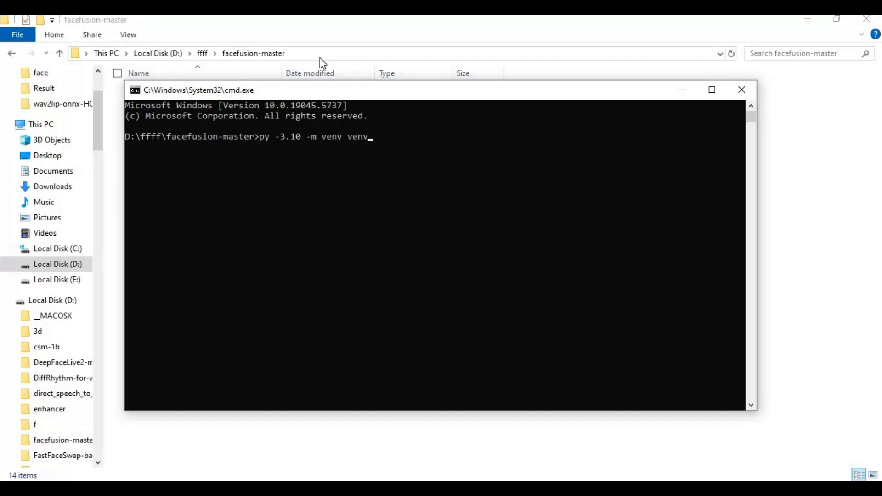
{"action": "key", "text": "Enter"}
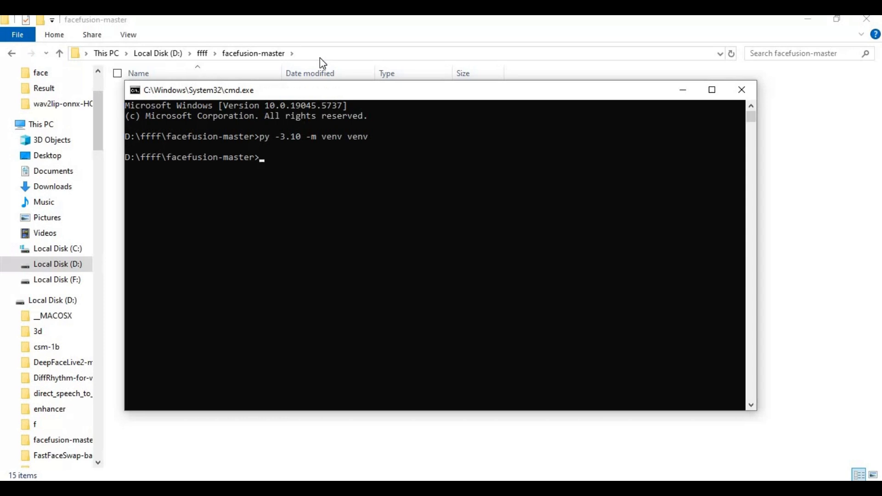
Step: Activate the environment with venv\scripts\activate so the prompt shows (venv)
{"action": "type", "text": "venv\\"}
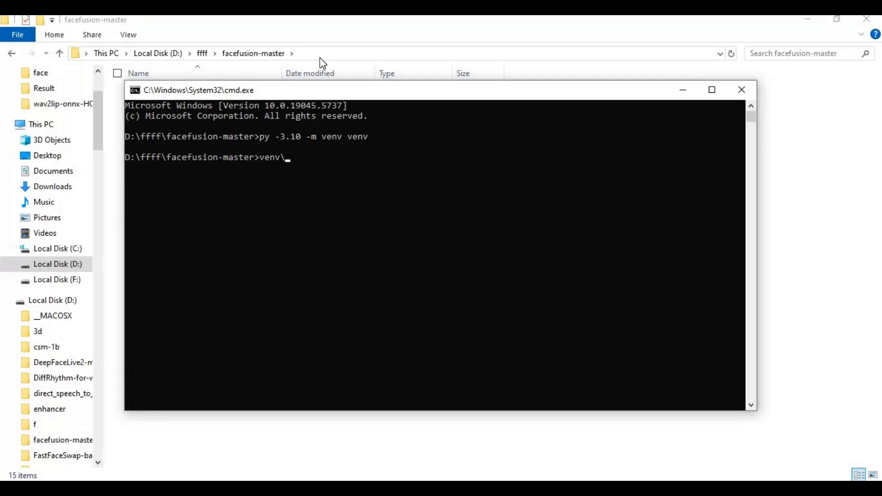
{"action": "type", "text": "scrip"}
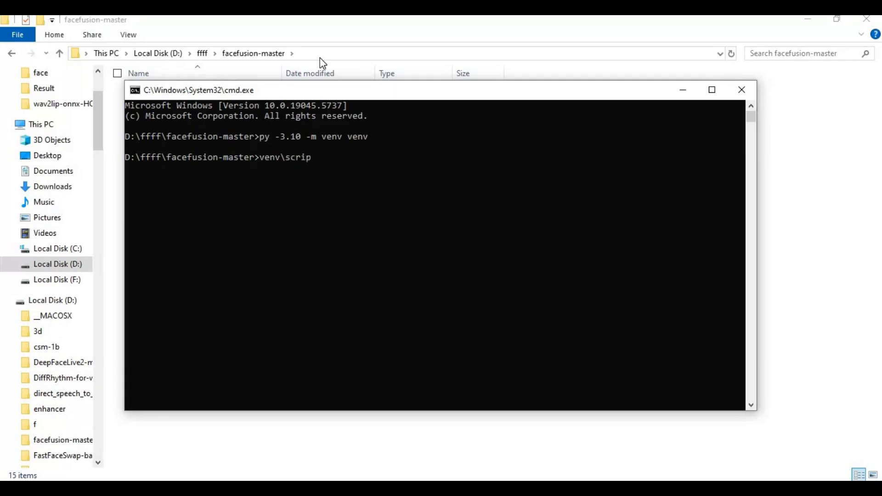
{"action": "type", "text": "ts\\"}
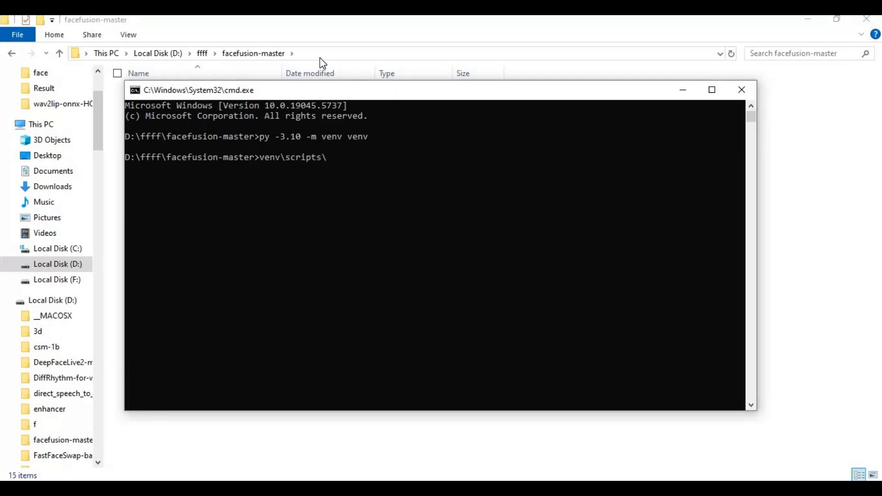
{"action": "type", "text": "activate"}
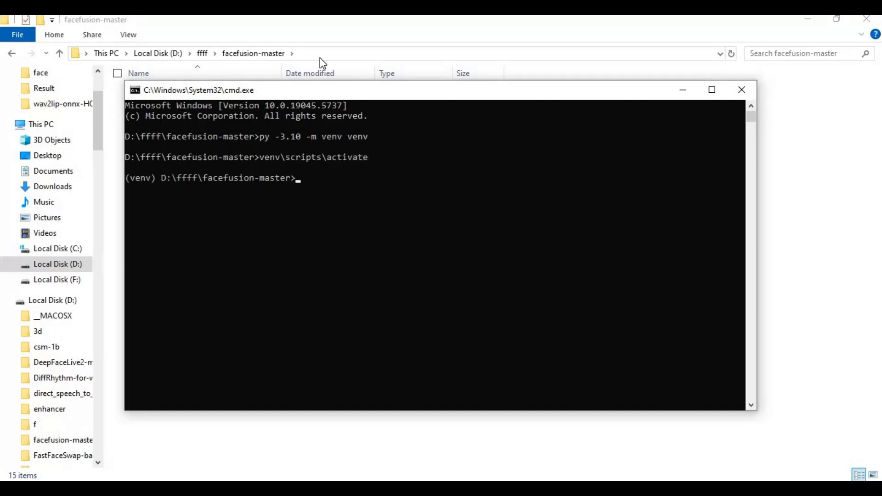
{"action": "mouse_move", "coordinate": [308, 186]}
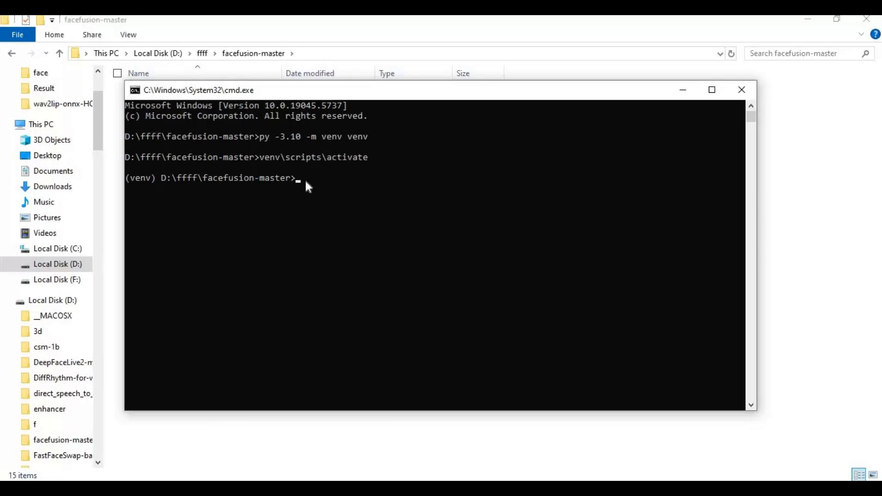
{"action": "mouse_move", "coordinate": [390, 206]}
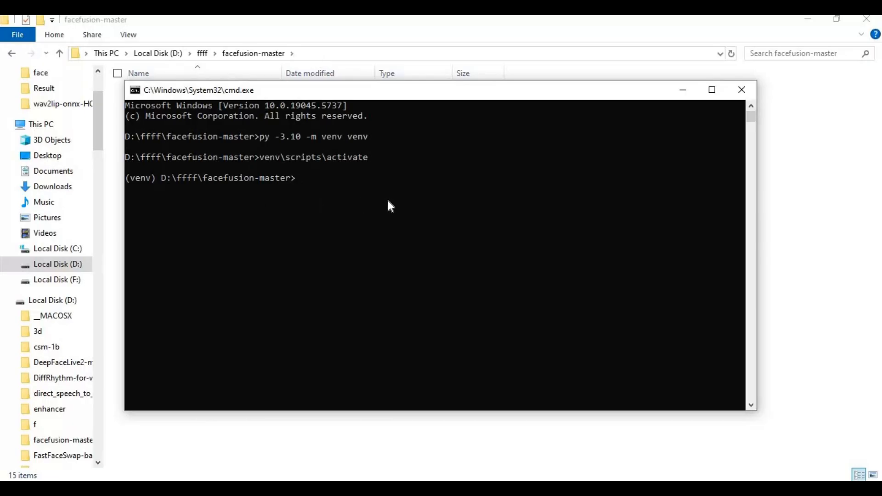
Step: Run nvcc --version to confirm the CUDA compiler is release 11.8
{"action": "type", "text": "nvcc"}
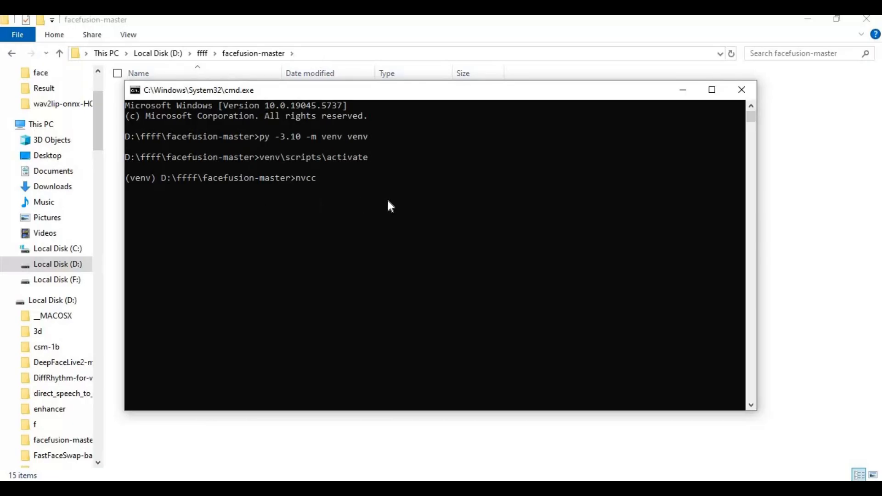
{"action": "type", "text": "--vers"}
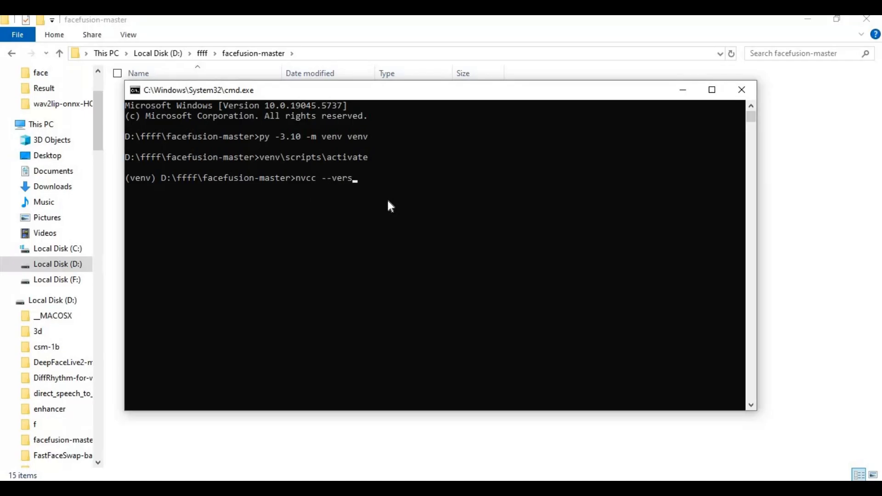
{"action": "key", "text": "enter"}
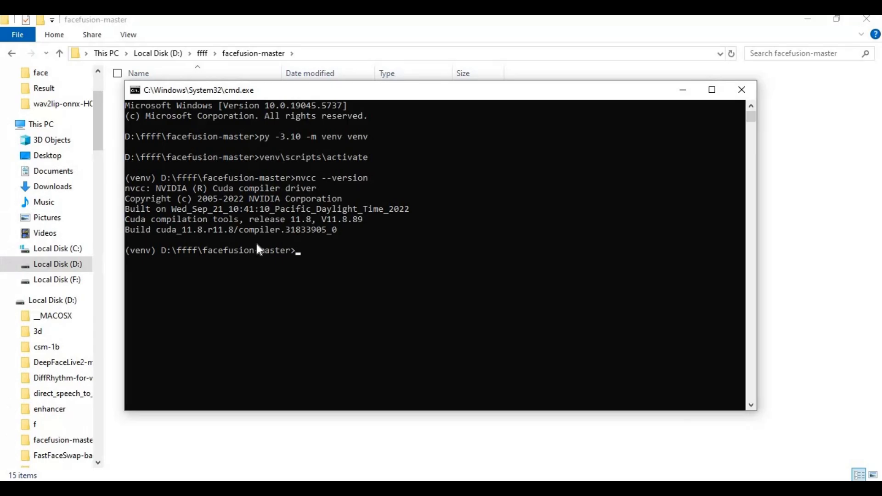
{"action": "mouse_move", "coordinate": [268, 221]}
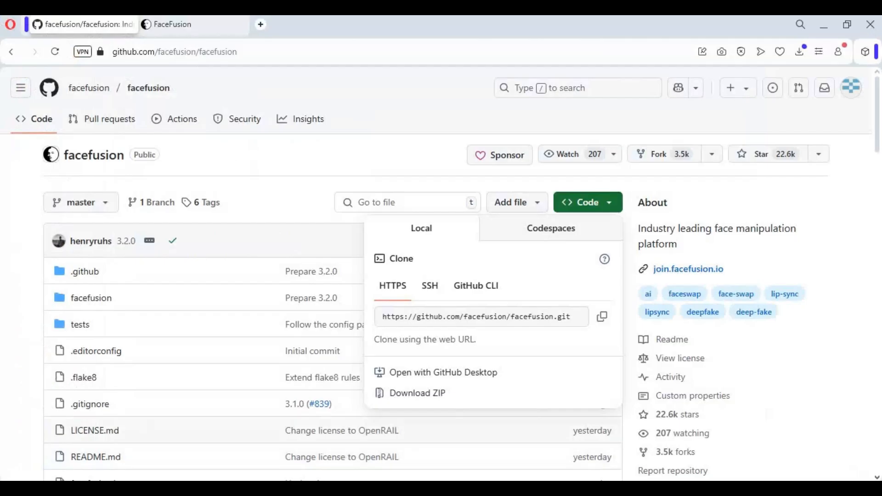
Step: On pytorch.org choose the Windows, Pip, Python, CUDA 11.8 build and copy its pip3 install command
{"action": "left_click", "coordinate": [260, 24]}
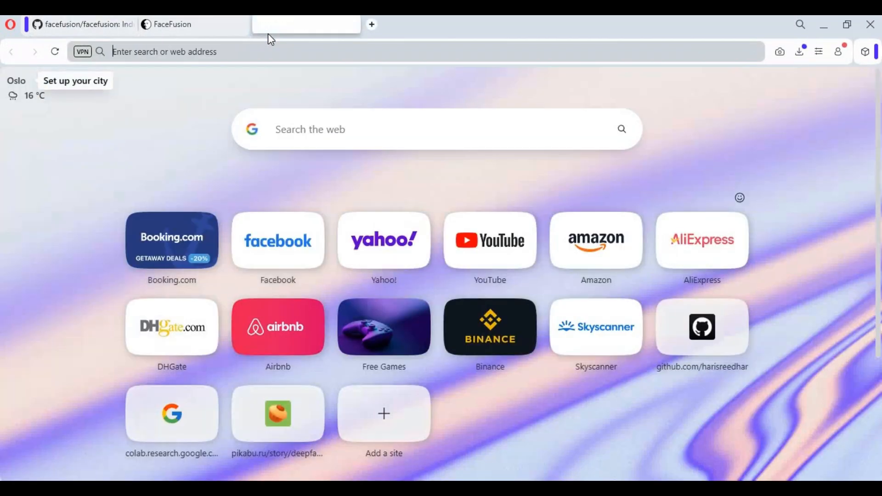
{"action": "type", "text": "pytorch.org"}
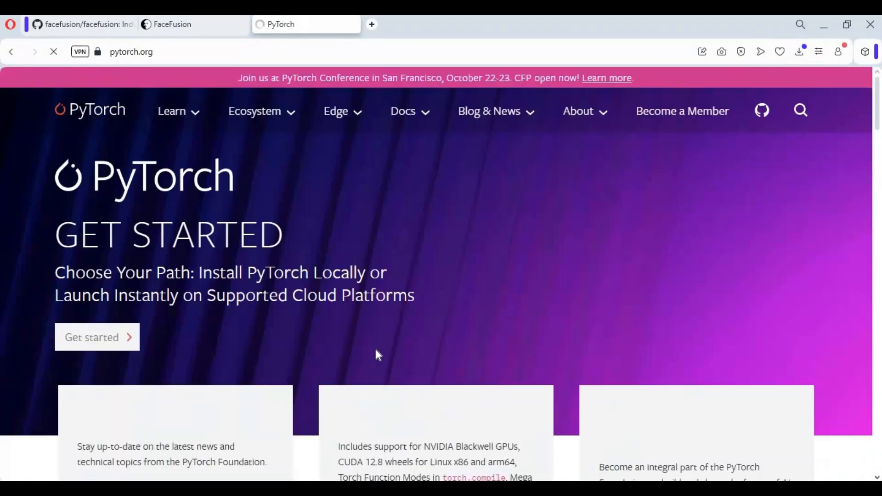
{"action": "scroll", "scroll_direction": "down", "scroll_amount": 3}
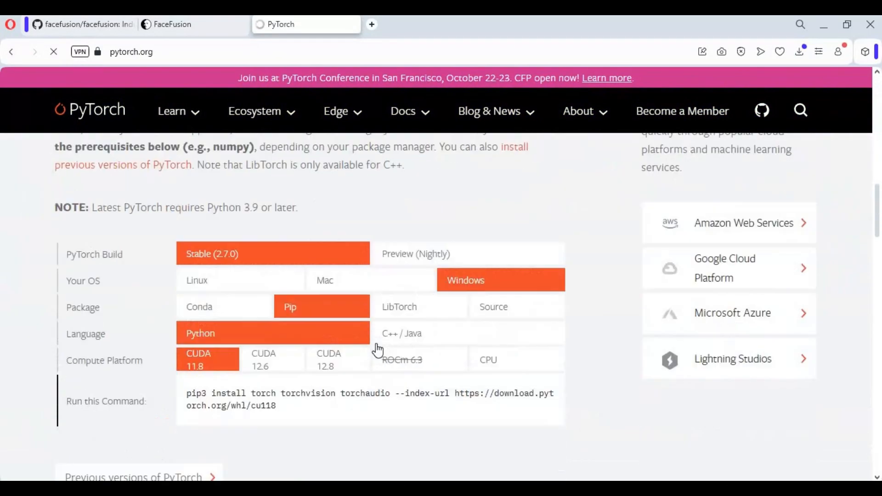
{"action": "left_click", "coordinate": [516, 359]}
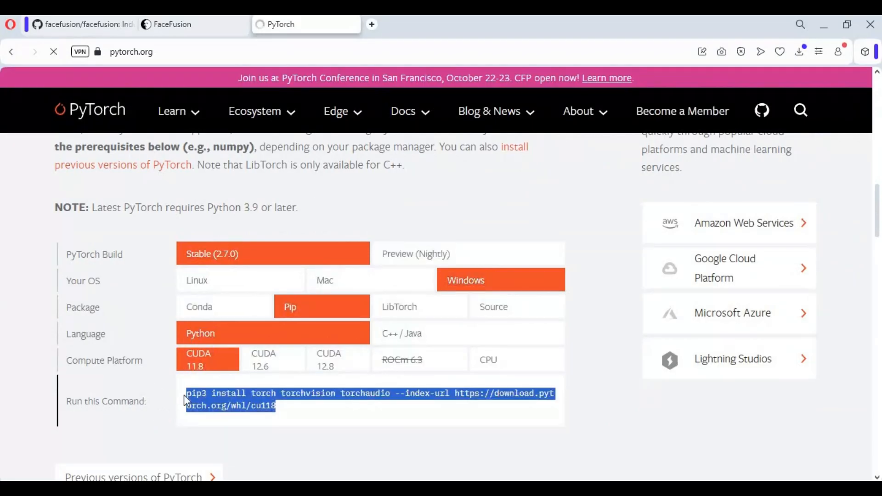
{"action": "right_click", "coordinate": [231, 399]}
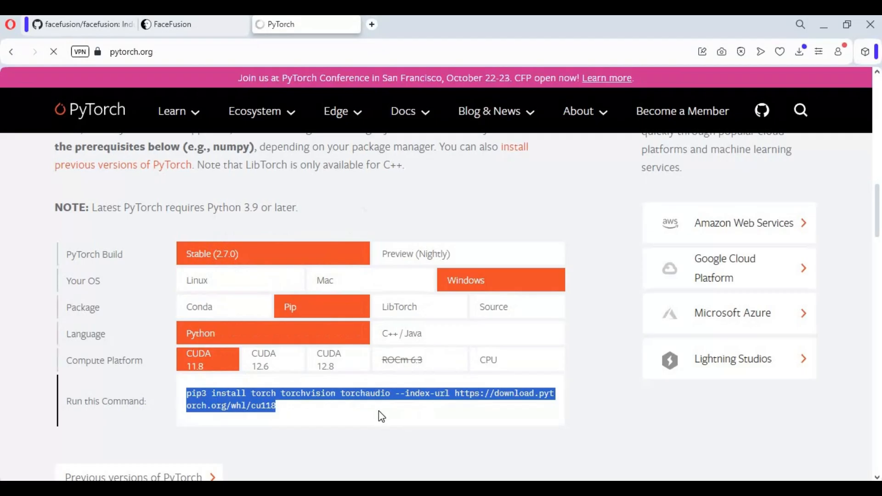
{"action": "mouse_move", "coordinate": [491, 436]}
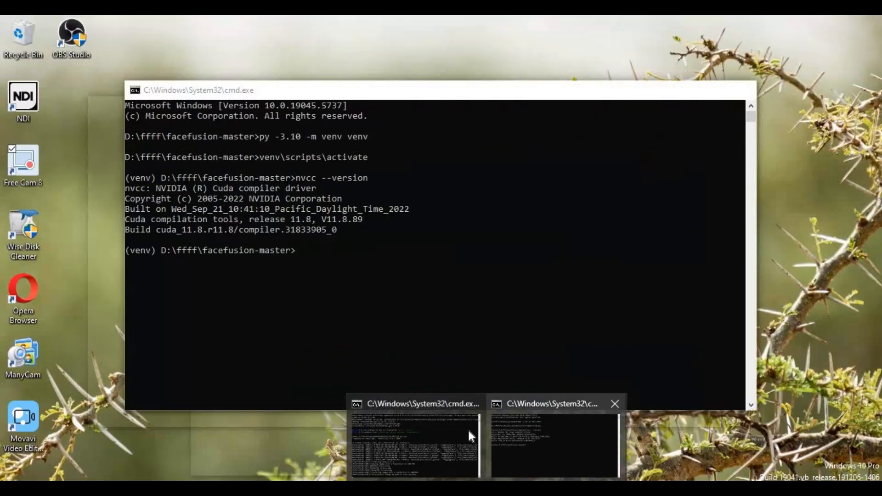
Step: Run pip3 install torch torchvision torchaudio with the CUDA 11.8 index URL in the venv
{"action": "type", "text": "pip3 install torch torchvision torchaudio --index-url https://download.pytorch.org/whl/cu118"}
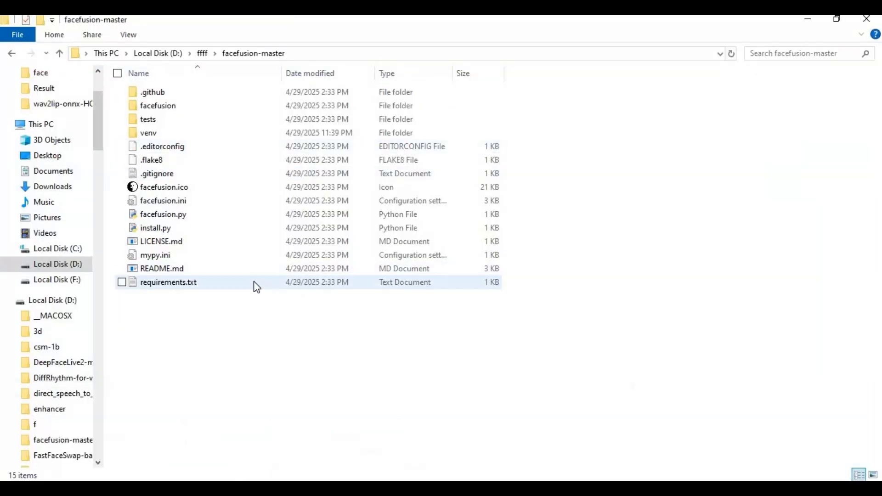
Step: In requirements.txt change numpy from 2.2.4 to 1.24.0
{"action": "double_click", "coordinate": [168, 282]}
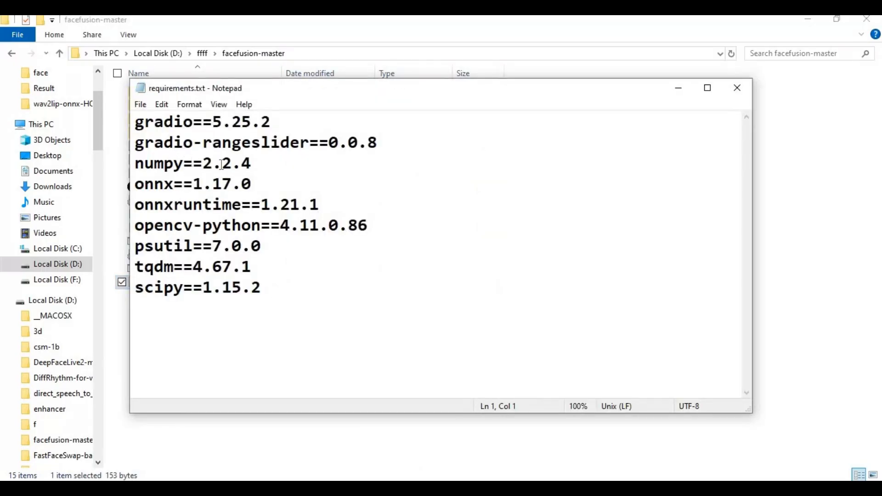
{"action": "double_click", "coordinate": [227, 164]}
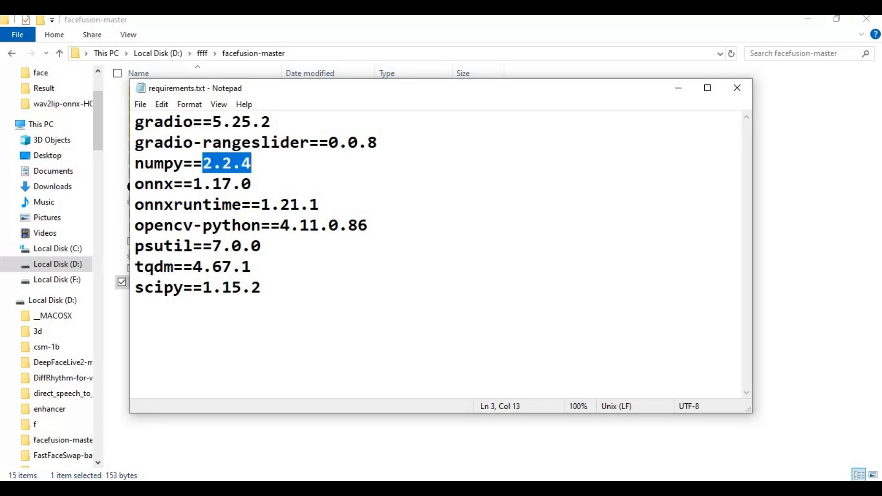
{"action": "type", "text": "1.2"}
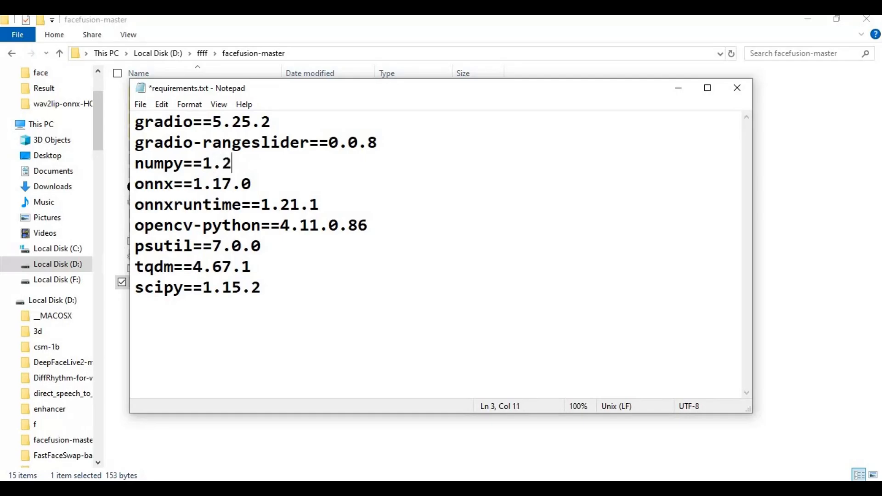
{"action": "type", "text": "4.0"}
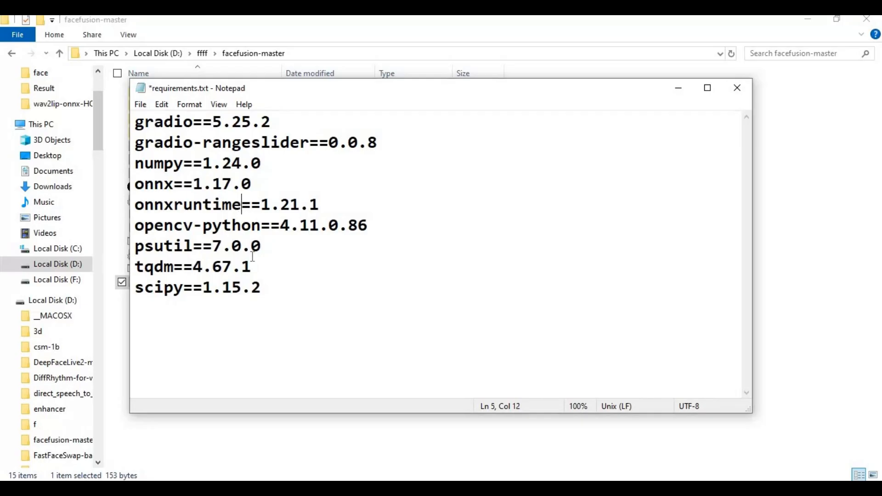
Step: Change onnxruntime to onnxruntime-gpu==1.16.0, save requirements.txt and close Notepad
{"action": "type", "text": "-gp"}
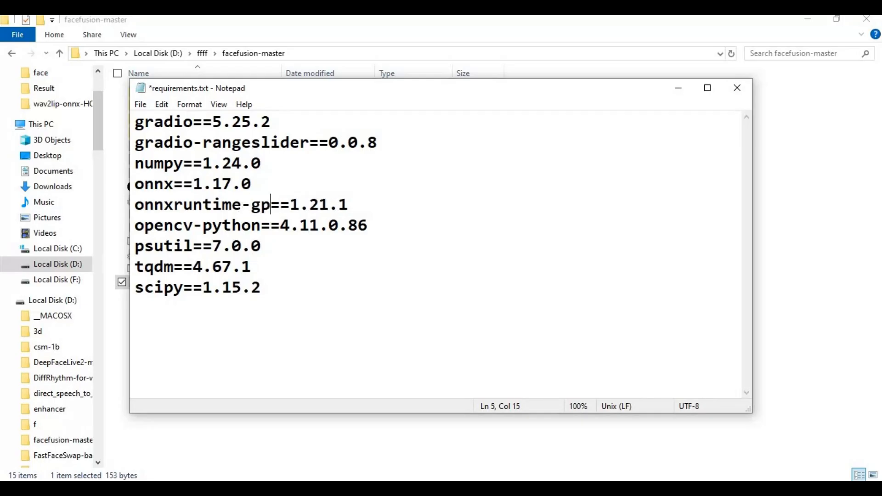
{"action": "type", "text": "u"}
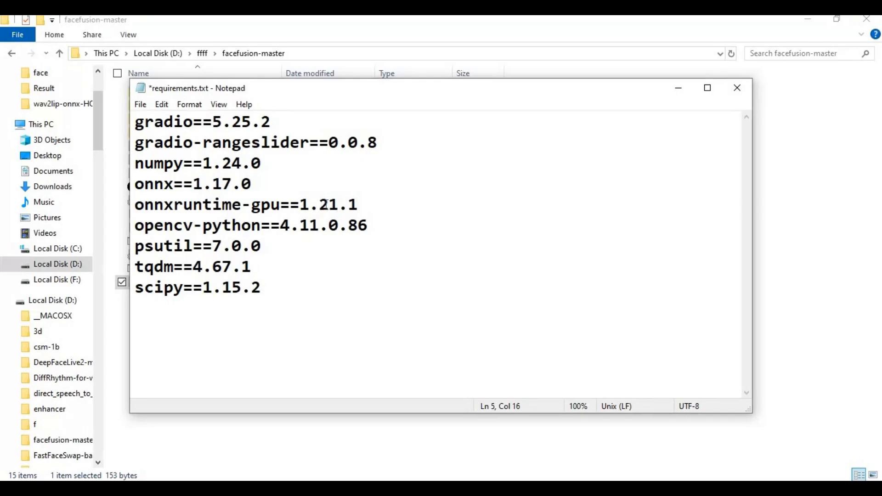
{"action": "double_click", "coordinate": [328, 204]}
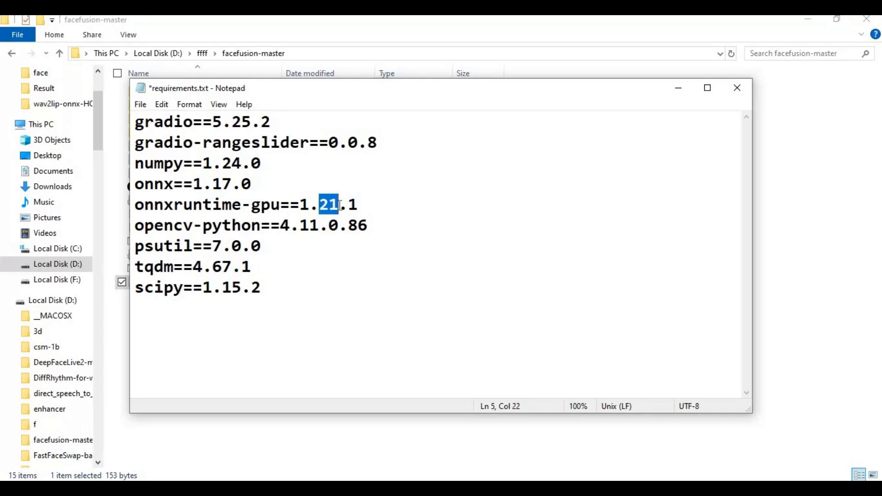
{"action": "type", "text": "16"}
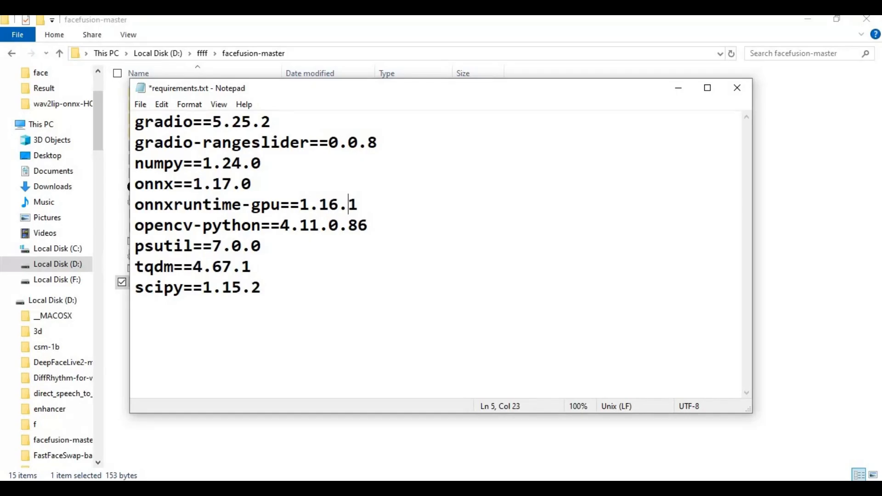
{"action": "type", "text": "0"}
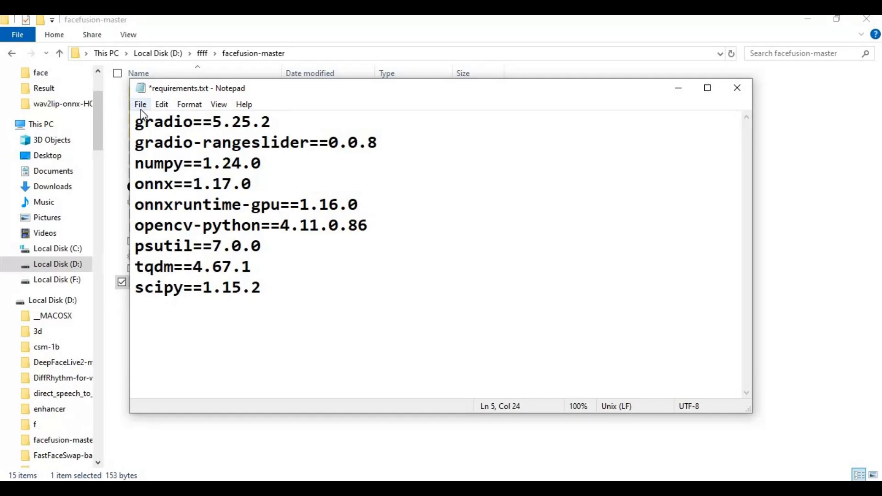
{"action": "key", "text": "ctrl+s"}
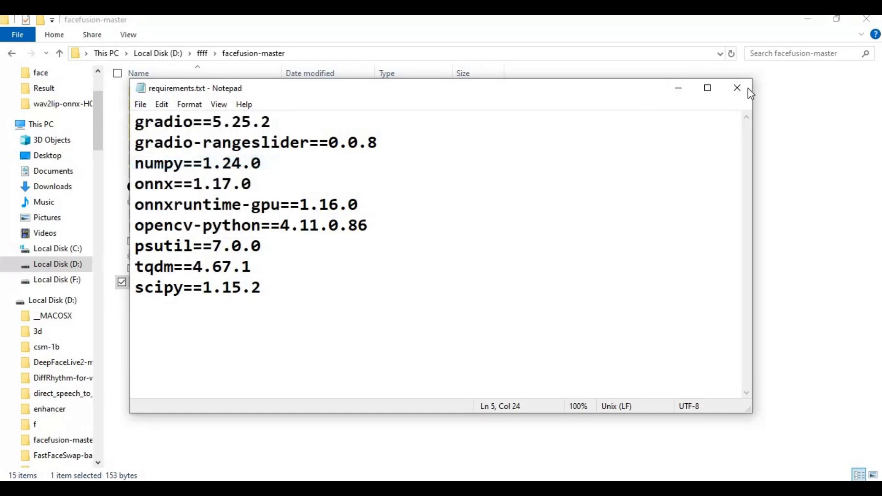
{"action": "left_click", "coordinate": [737, 88]}
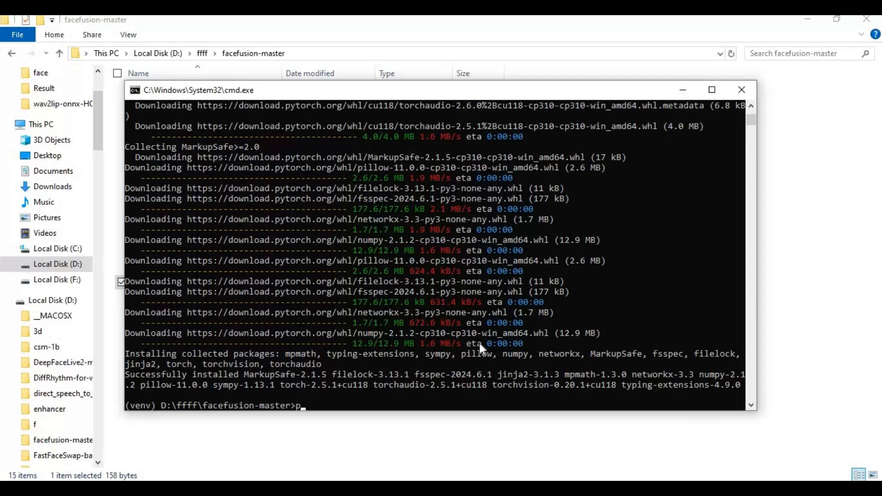
Step: Run pip install -r requirements.txt to install the project dependencies into the venv
{"action": "type", "text": "ip install -"}
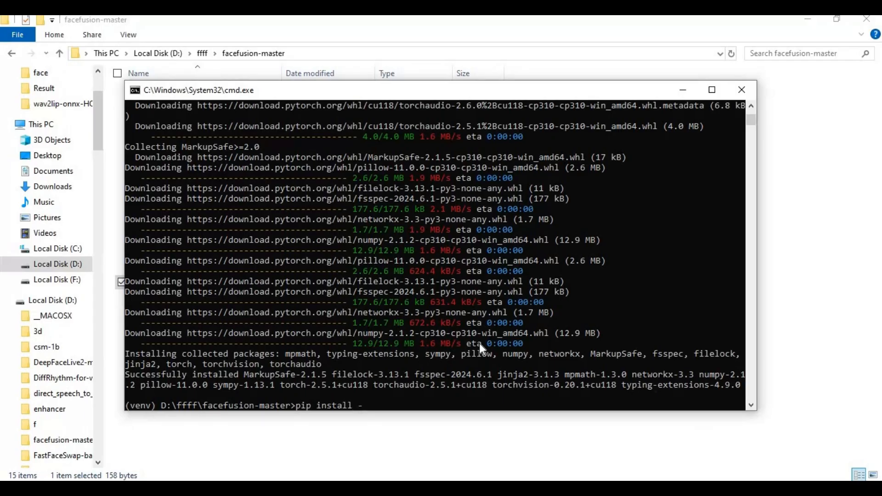
{"action": "type", "text": "r requireme"}
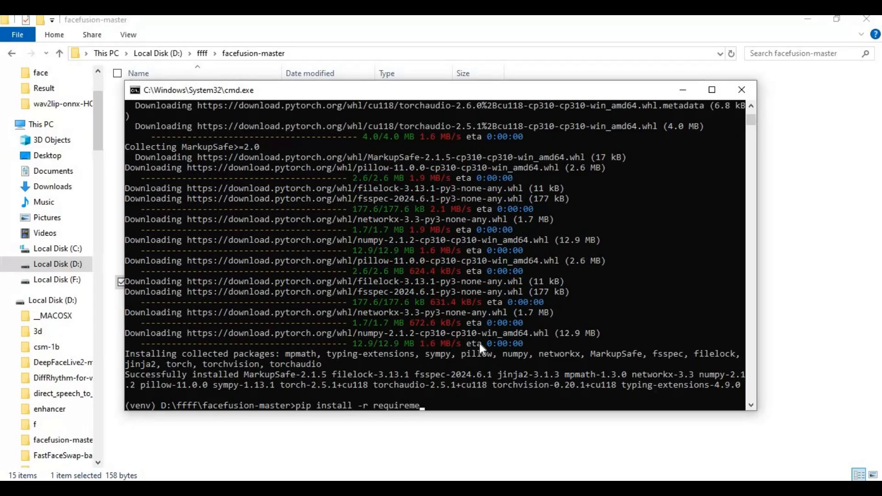
{"action": "type", "text": "nts.txt"}
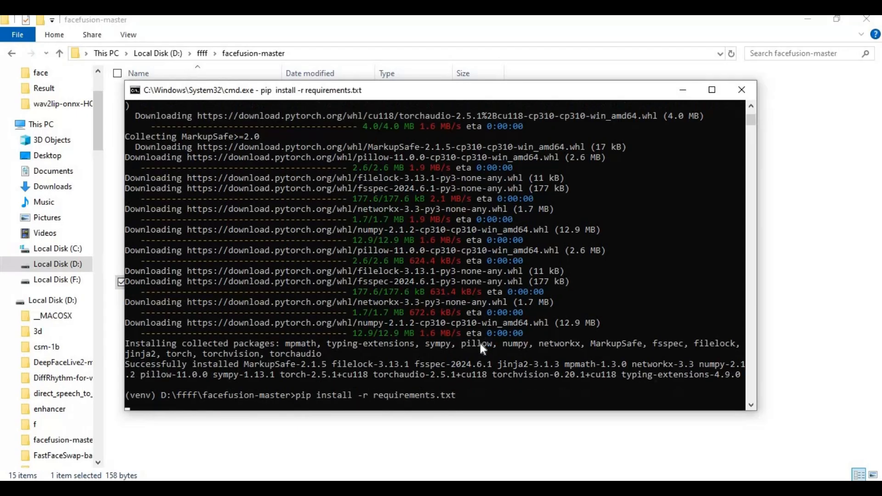
{"action": "key", "text": "Return"}
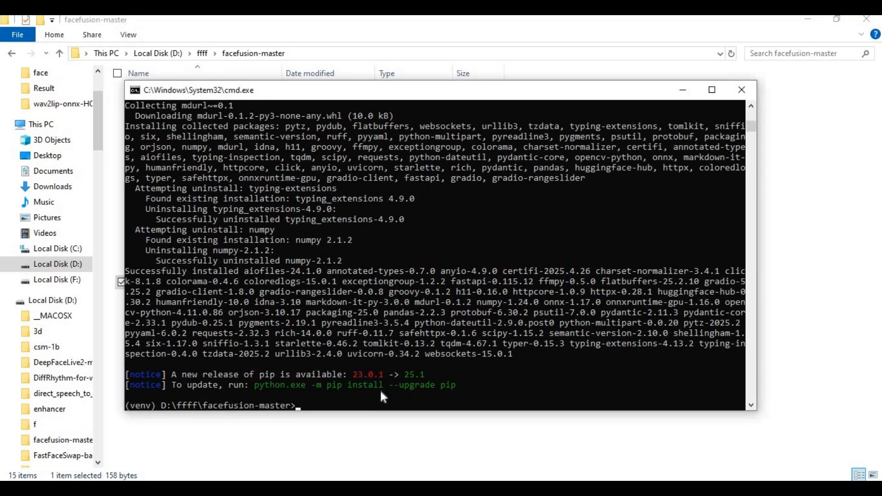
{"action": "type", "text": "python"}
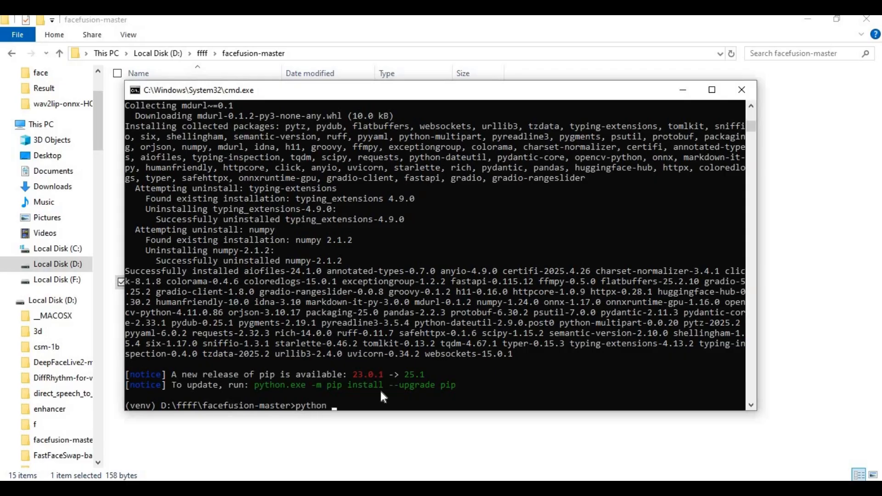
{"action": "type", "text": "facefu"}
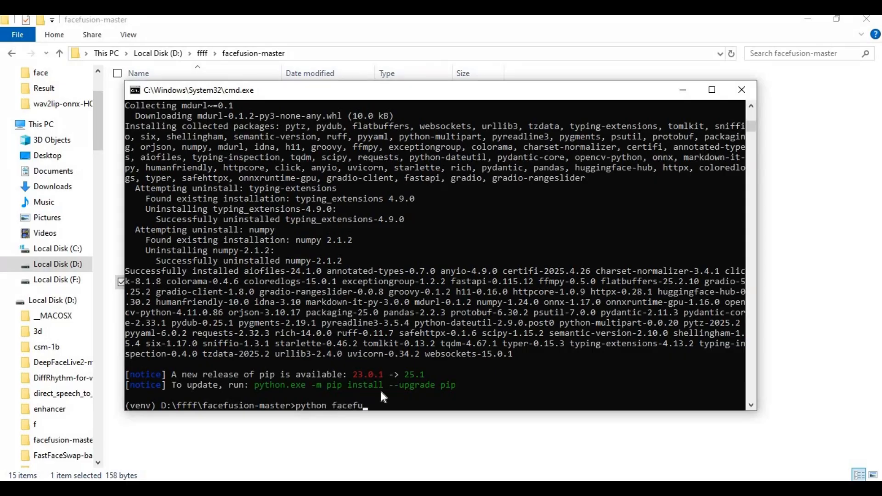
{"action": "type", "text": "sion"}
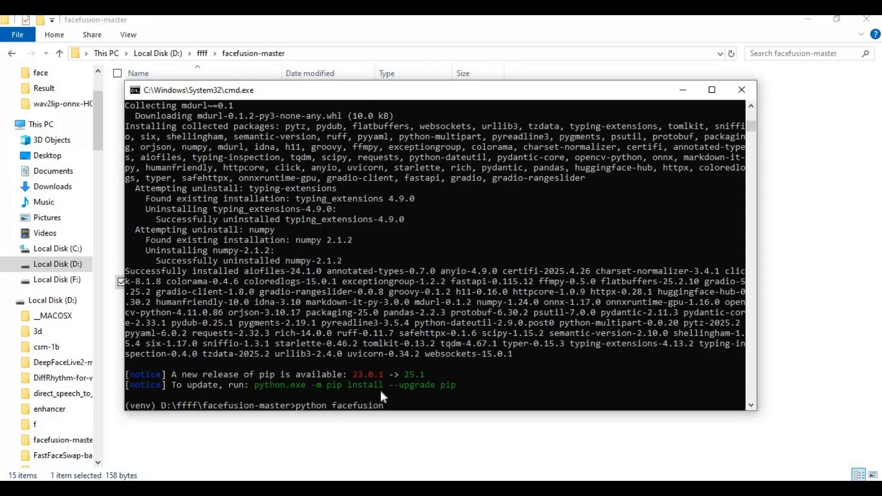
{"action": "type", "text": ".py run"}
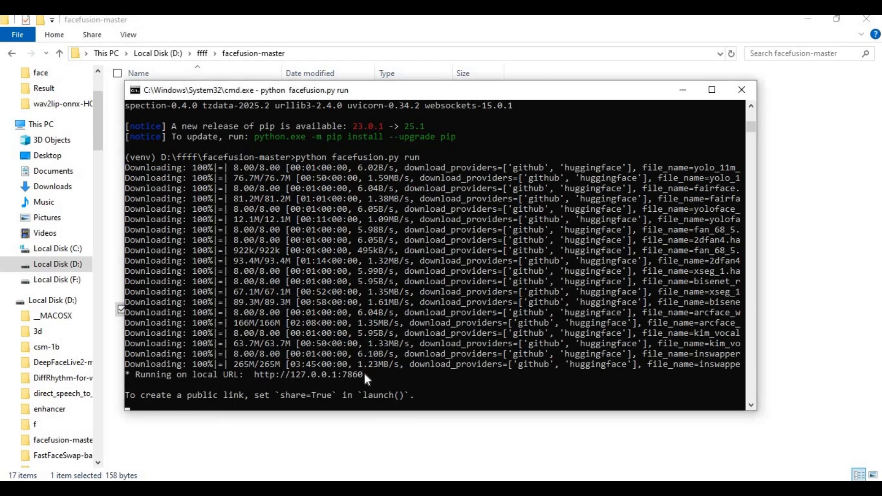
{"action": "left_click_drag", "start_coordinate": [257, 375], "coordinate": [365, 375]}
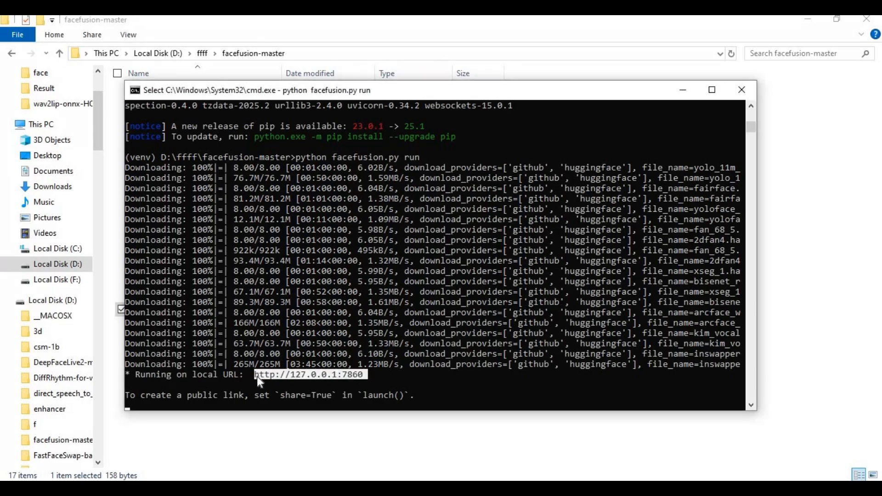
{"action": "mouse_move", "coordinate": [280, 382]}
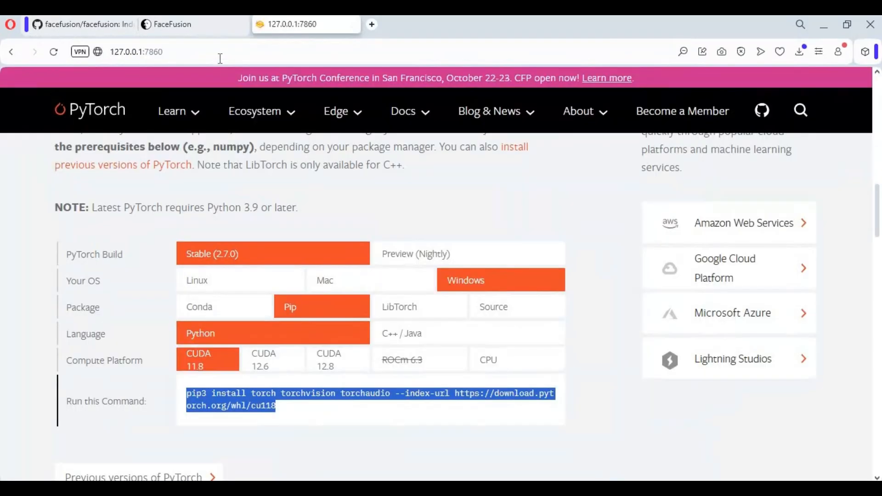
{"action": "left_click", "coordinate": [305, 24]}
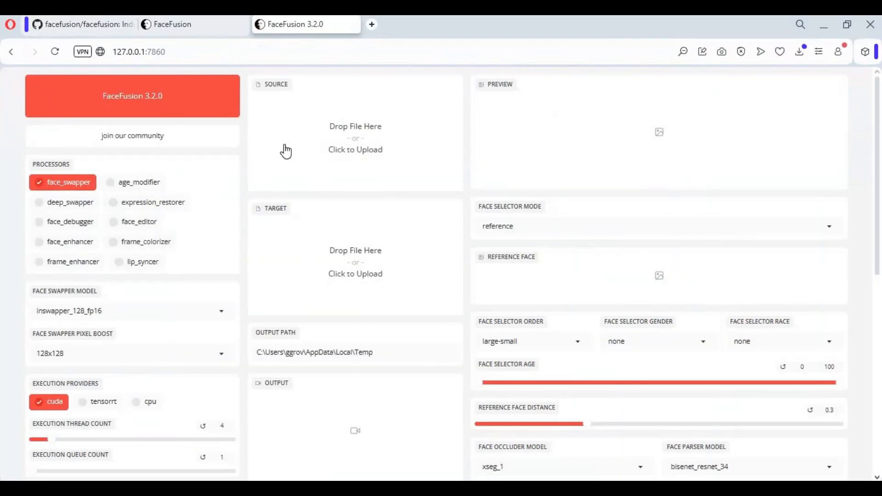
{"action": "scroll", "scroll_direction": "down", "scroll_amount": 3}
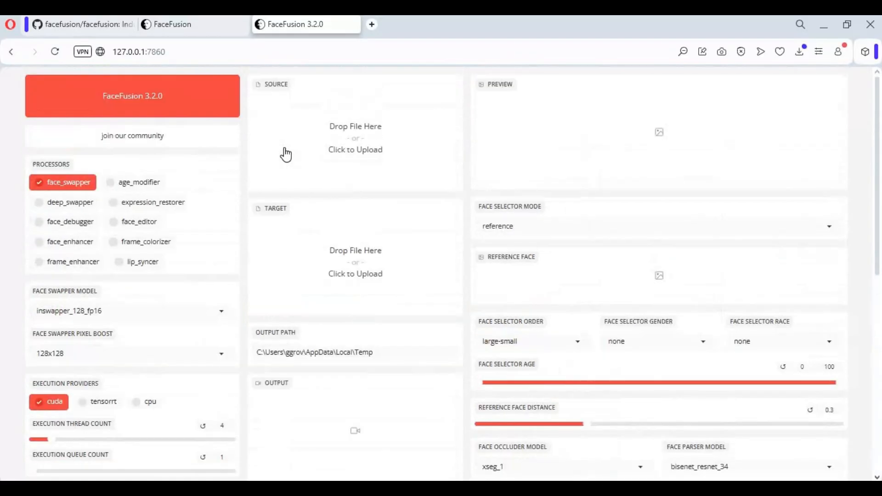
{"action": "mouse_move", "coordinate": [361, 254]}
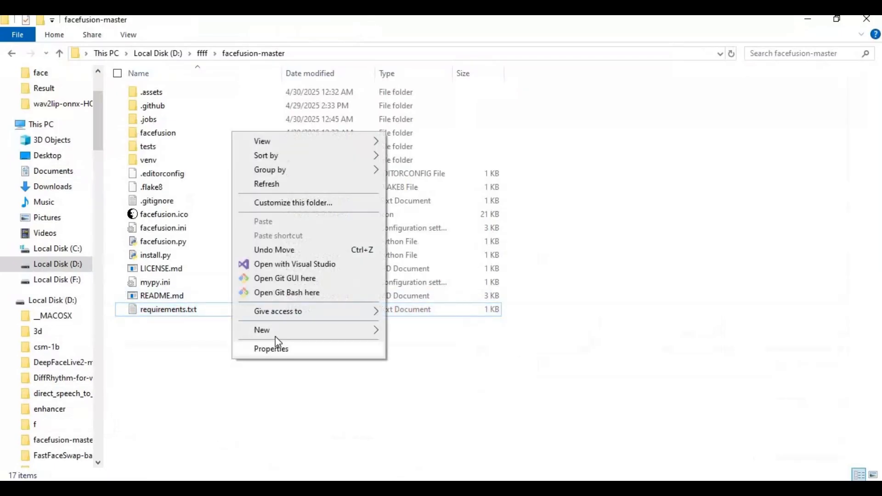
{"action": "left_click", "coordinate": [262, 330]}
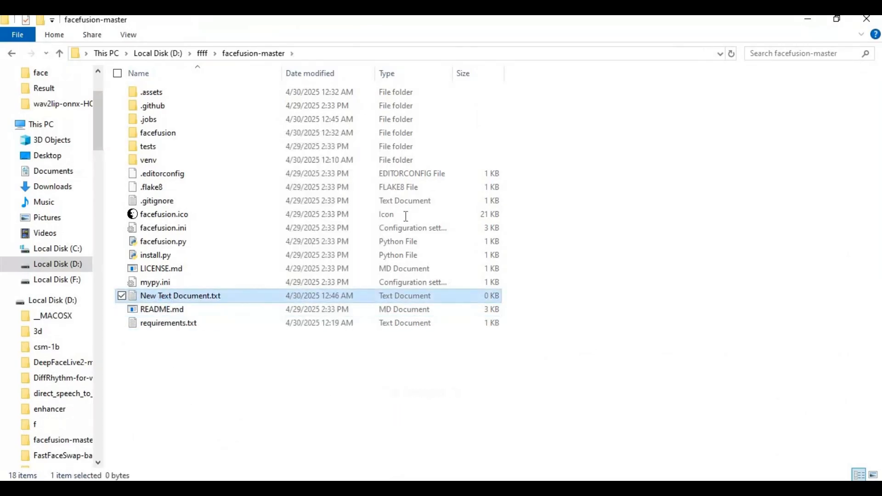
{"action": "double_click", "coordinate": [180, 295]}
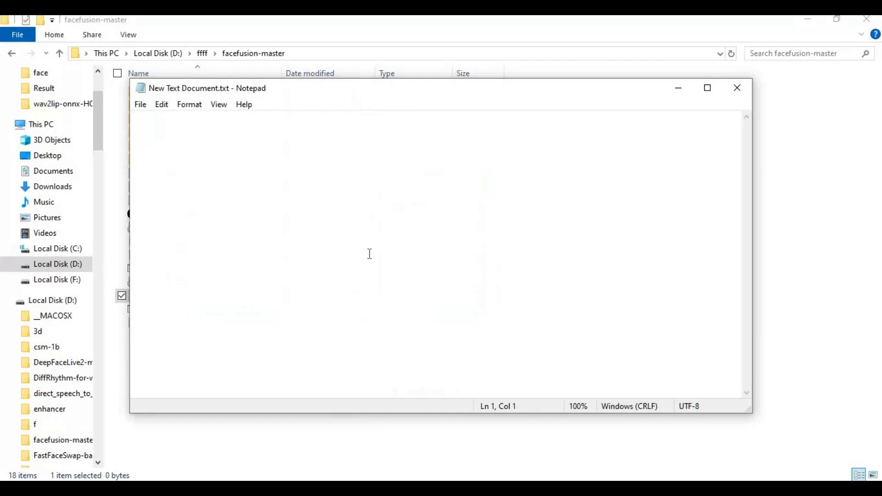
{"action": "type", "text": "@ech"}
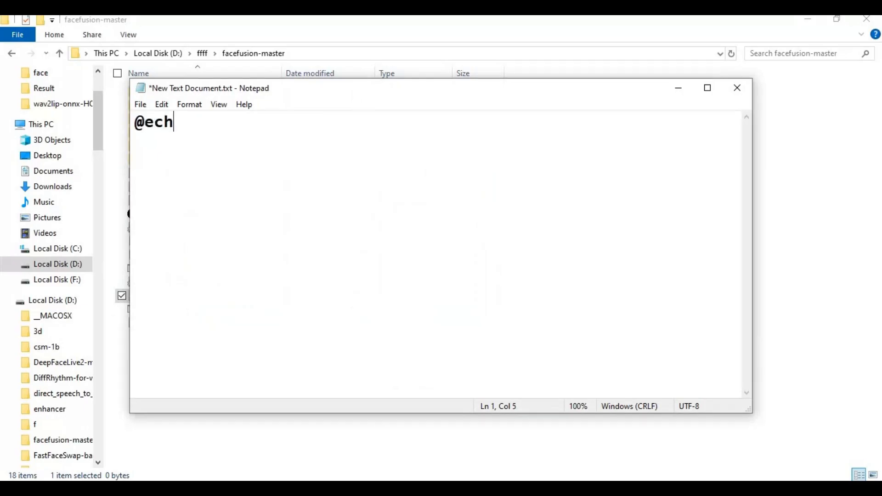
{"action": "type", "text": "o off"}
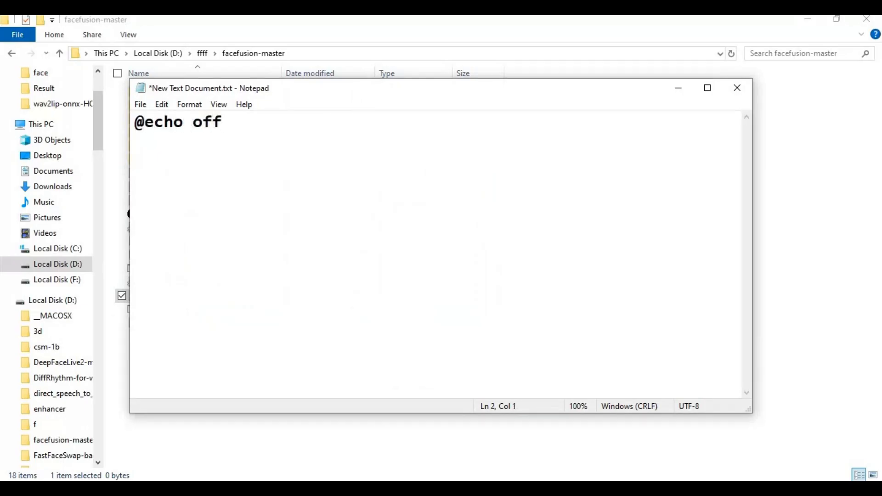
{"action": "type", "text": "call"}
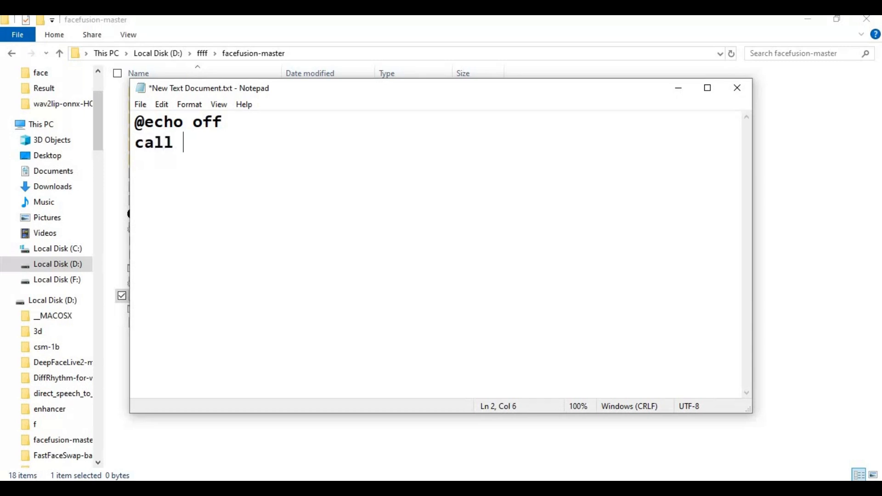
{"action": "type", "text": "venv"}
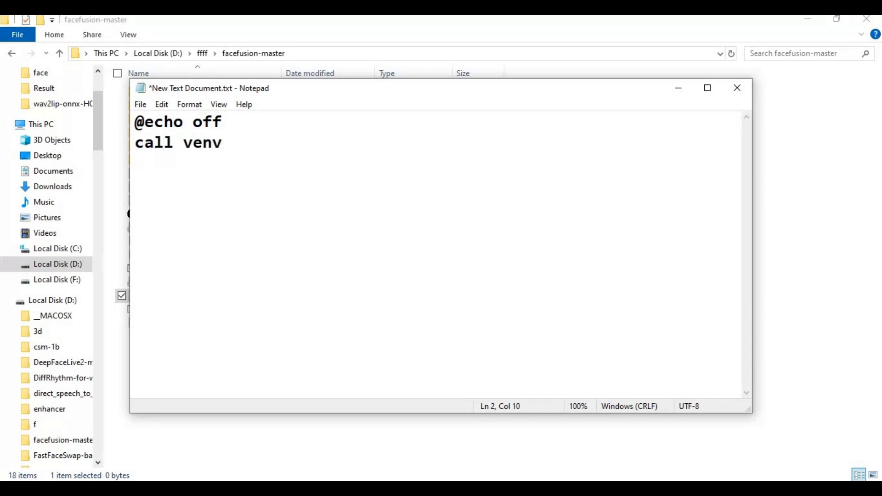
{"action": "type", "text": "\\scr"}
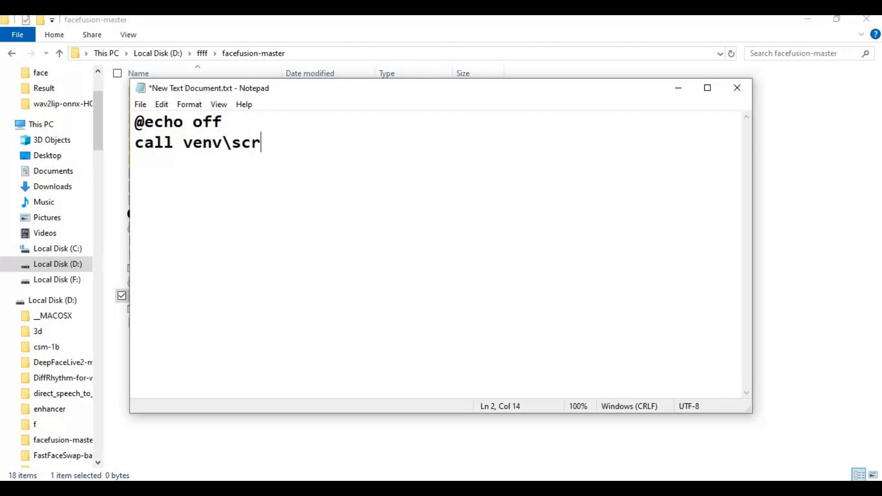
{"action": "type", "text": "ipts"}
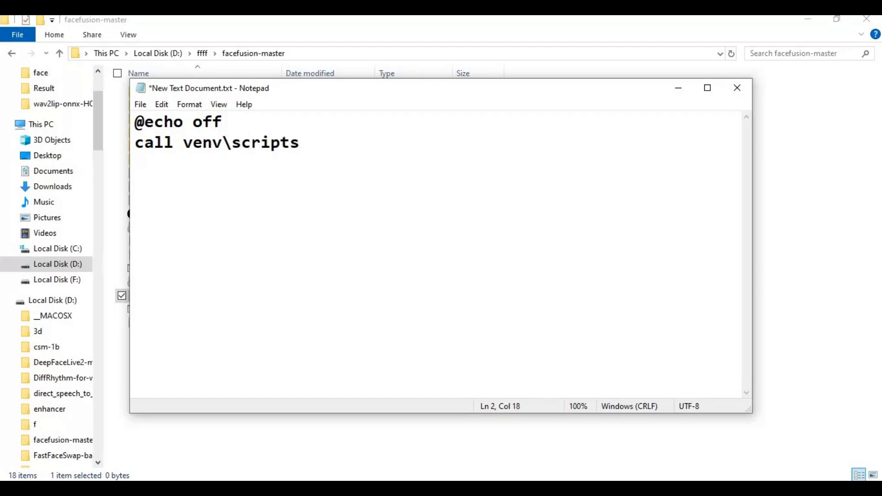
{"action": "type", "text": "\\act"}
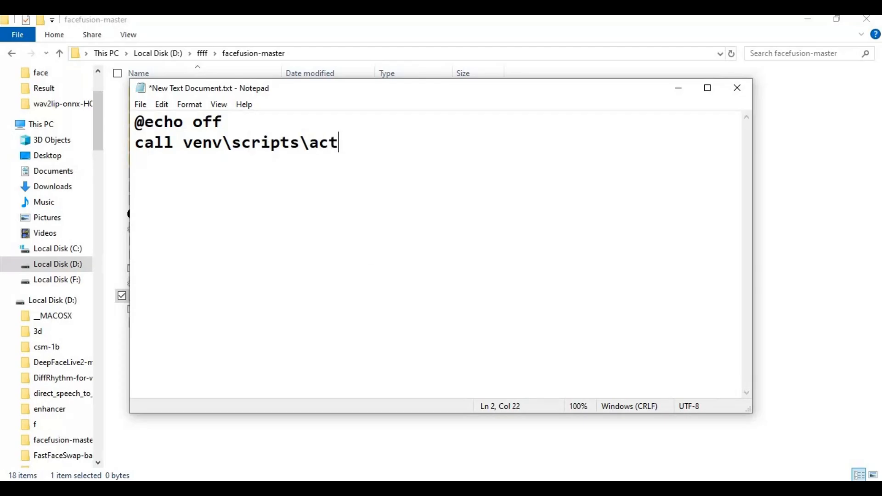
{"action": "type", "text": "ivate"}
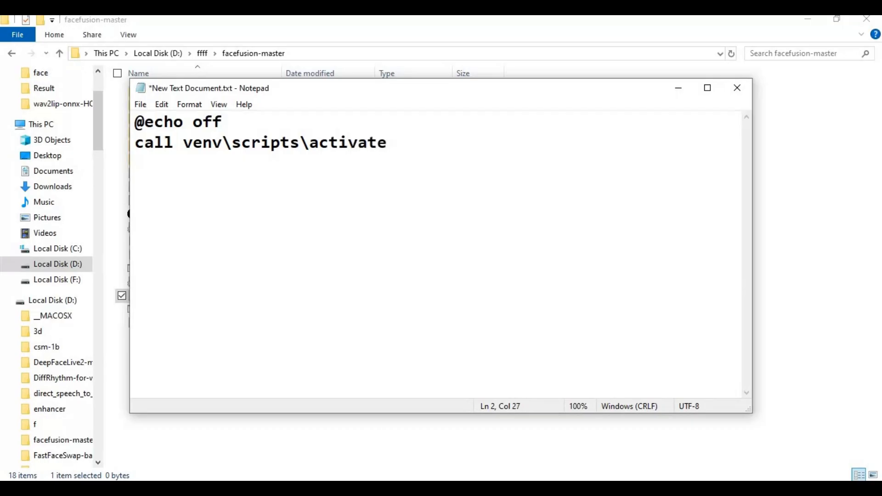
Step: Add the lines 'python facefusion.py run' and 'pause' to finish the launcher script
{"action": "type", "text": "pyt"}
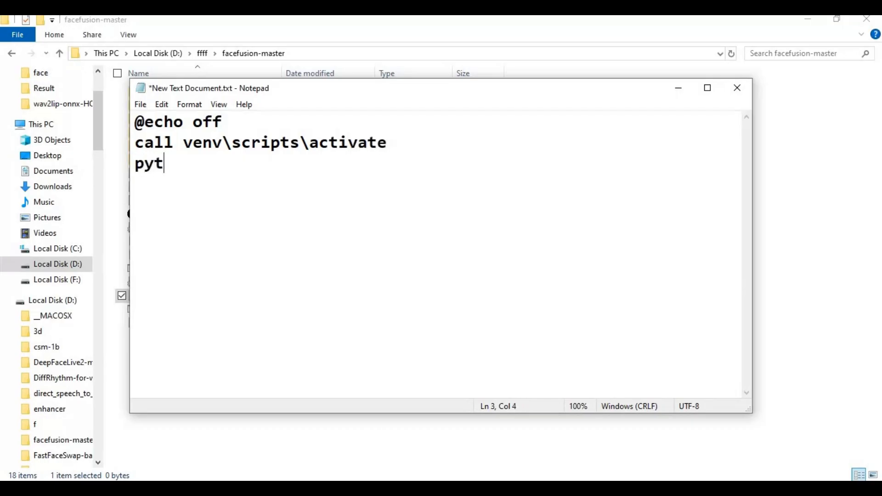
{"action": "type", "text": "hon"}
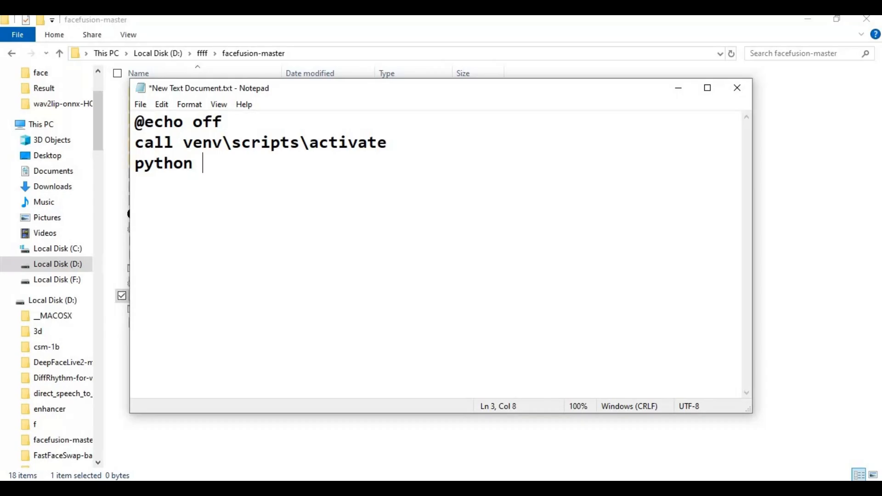
{"action": "type", "text": "facefu"}
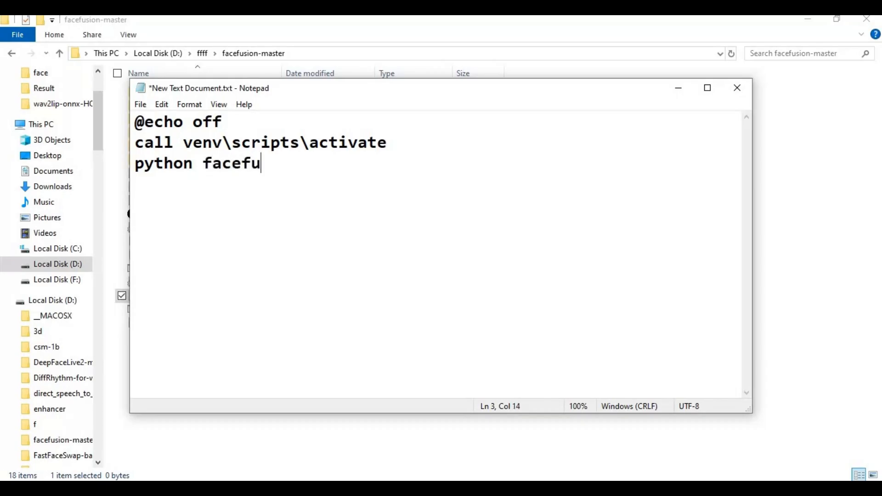
{"action": "type", "text": "sion"}
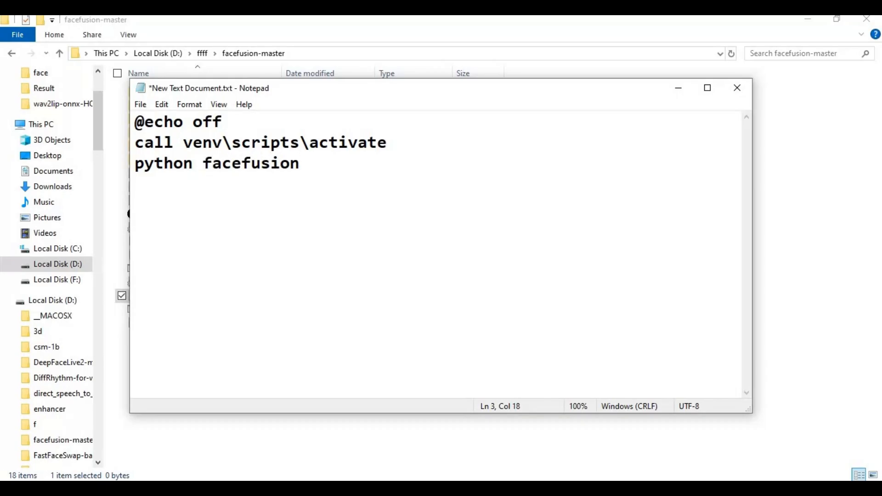
{"action": "type", "text": ".py"}
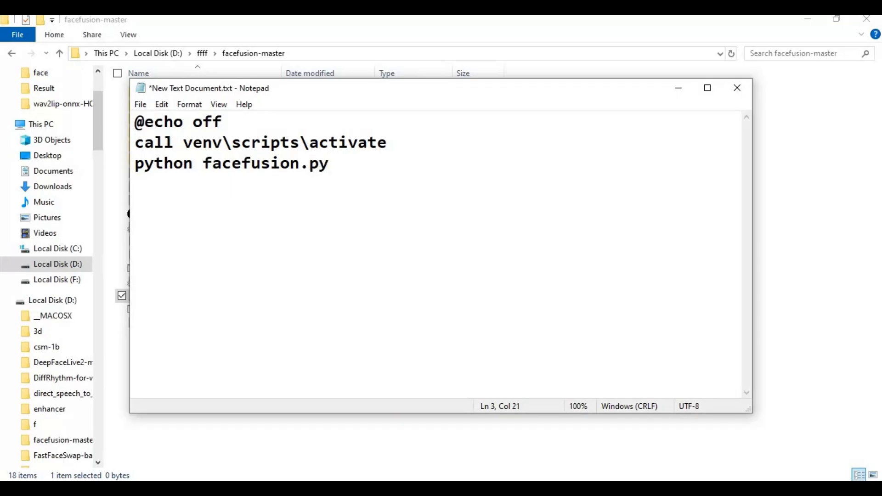
{"action": "type", "text": "run"}
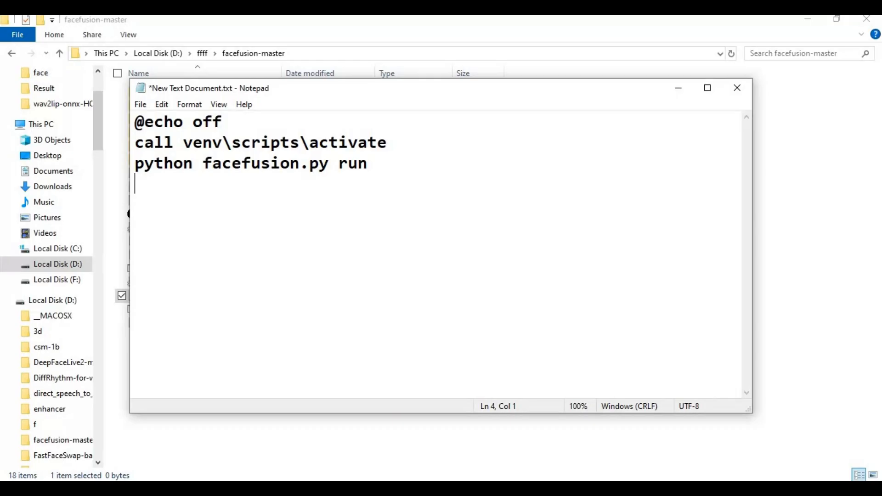
{"action": "type", "text": "pause"}
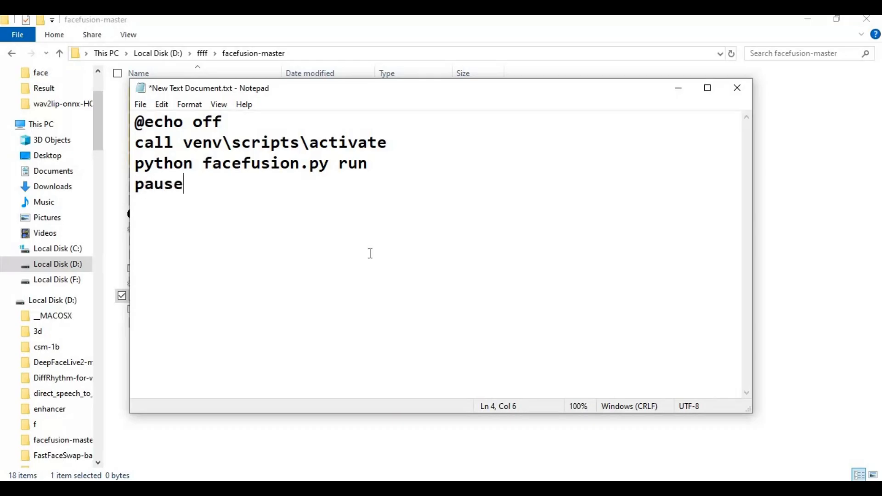
Step: Save the script as Run.bat in facefusion-master and close Notepad
{"action": "left_click", "coordinate": [140, 104]}
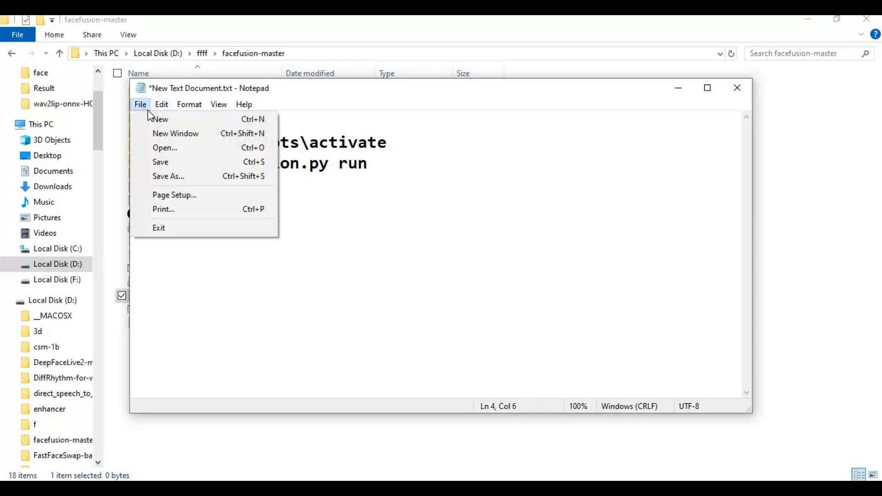
{"action": "left_click", "coordinate": [167, 177]}
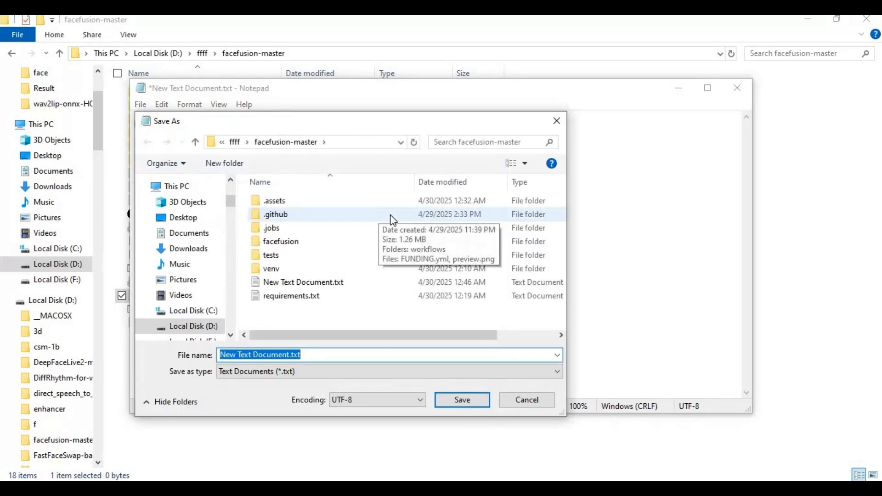
{"action": "type", "text": "Run.ba"}
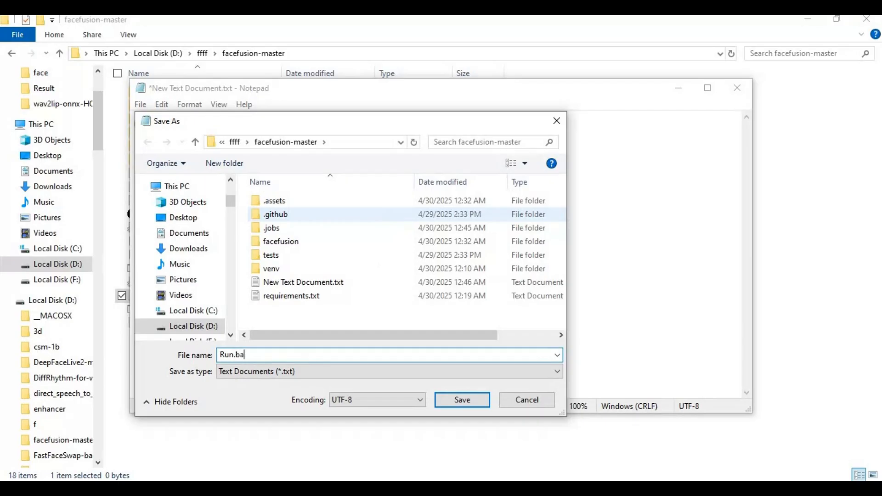
{"action": "left_click", "coordinate": [461, 399]}
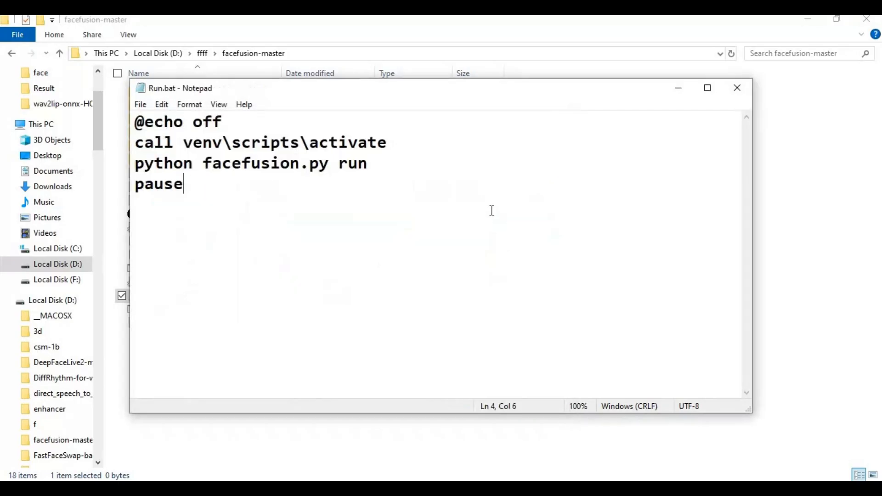
{"action": "left_click", "coordinate": [736, 88]}
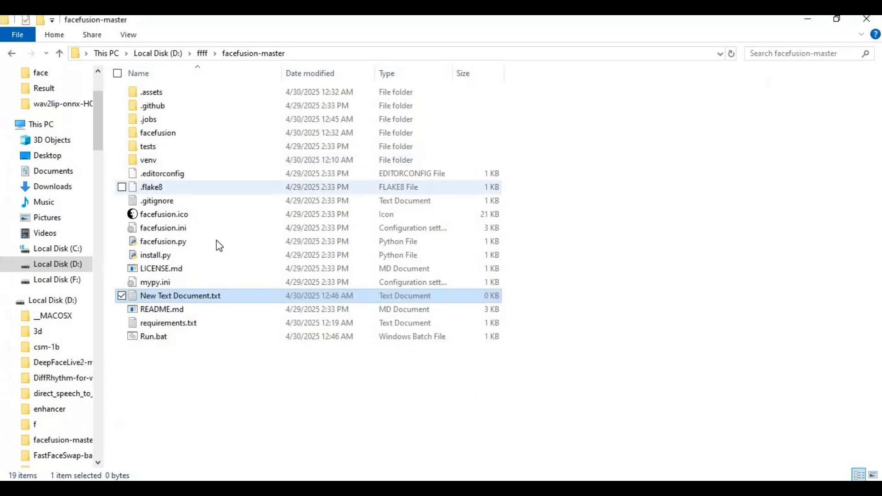
Step: Launch FaceFusion via Run.bat and reload 127.0.0.1:7860 with ?__theme=dark for the dark theme
{"action": "double_click", "coordinate": [154, 336]}
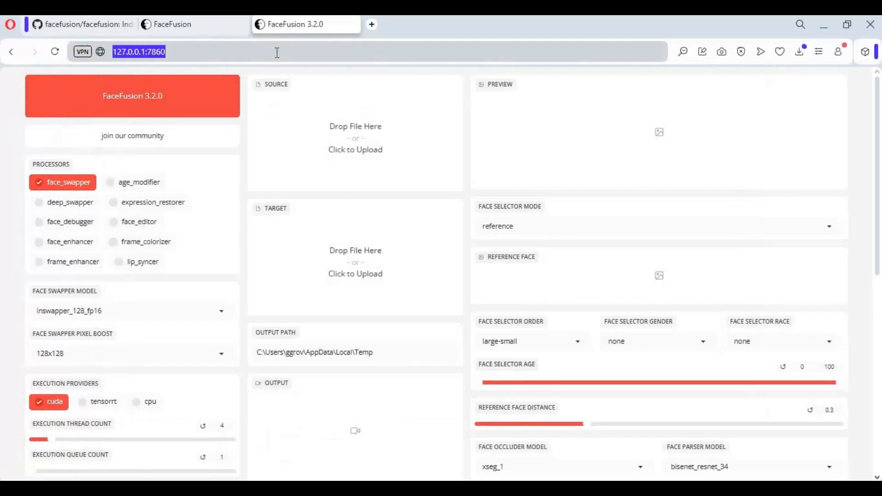
{"action": "type", "text": "\\?"}
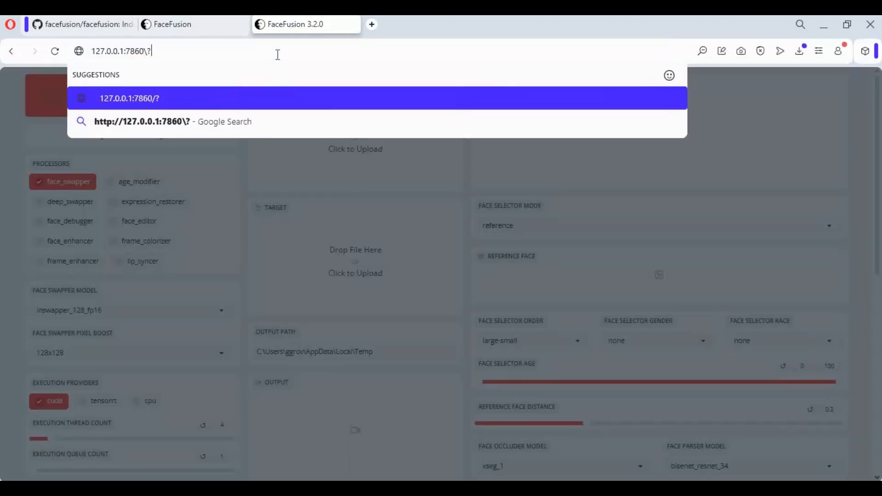
{"action": "type", "text": "_t"}
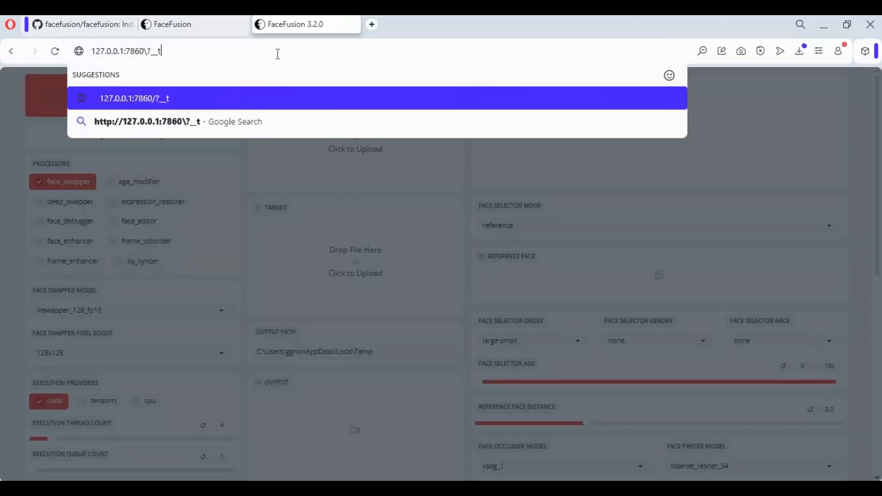
{"action": "type", "text": "heme"}
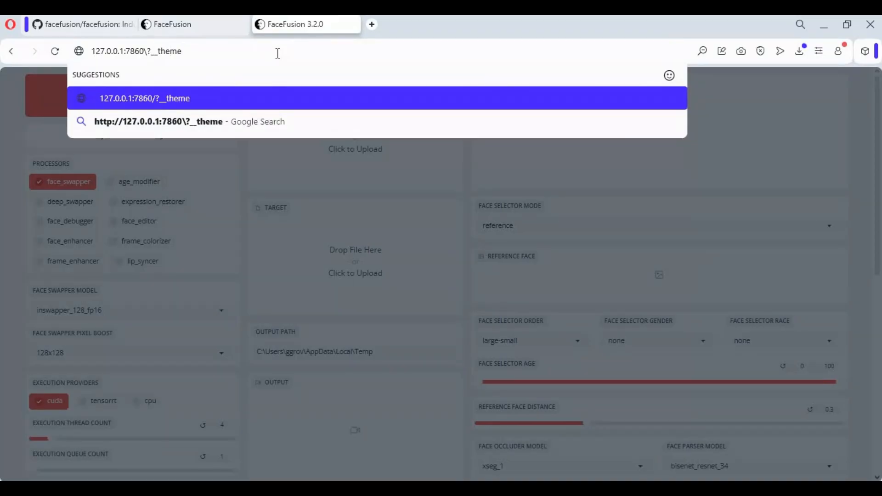
{"action": "type", "text": "=dark"}
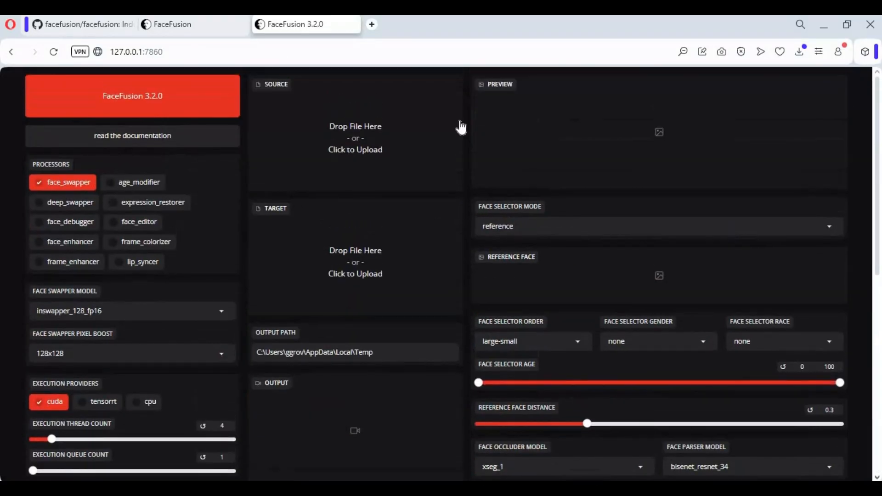
{"action": "mouse_move", "coordinate": [337, 142]}
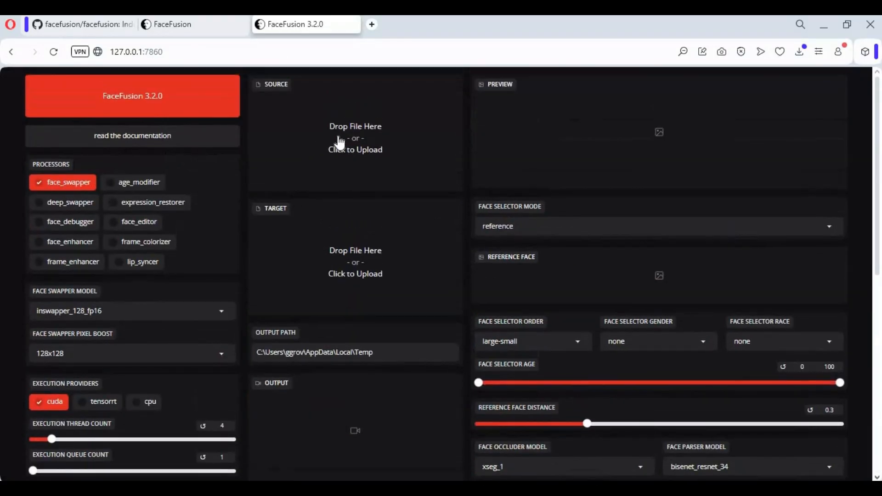
Step: Choose 2025-02-25_16h47_12.png, the redhead portrait, as the target image
{"action": "left_click", "coordinate": [354, 137]}
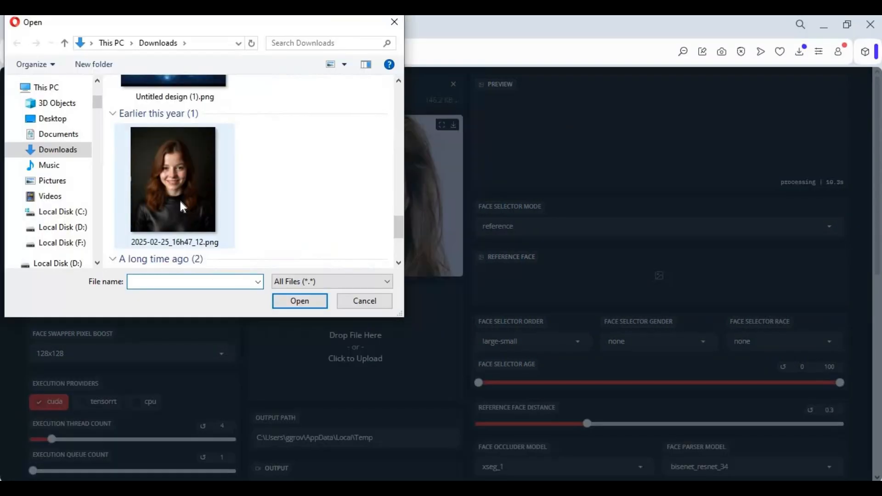
{"action": "double_click", "coordinate": [173, 179]}
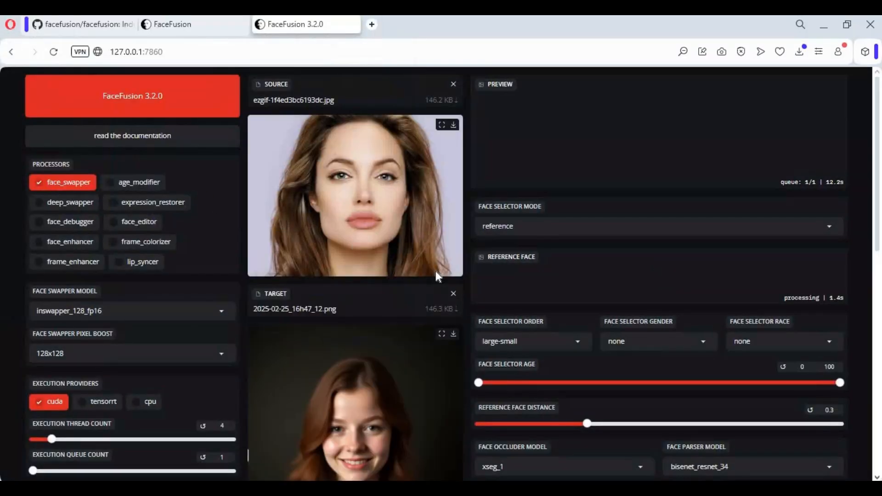
{"action": "scroll", "scroll_direction": "down", "scroll_amount": 3}
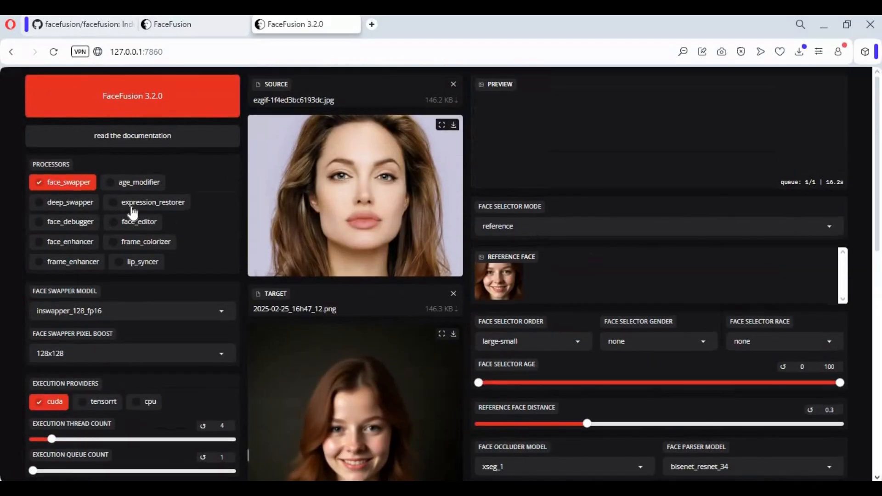
{"action": "mouse_move", "coordinate": [31, 217]}
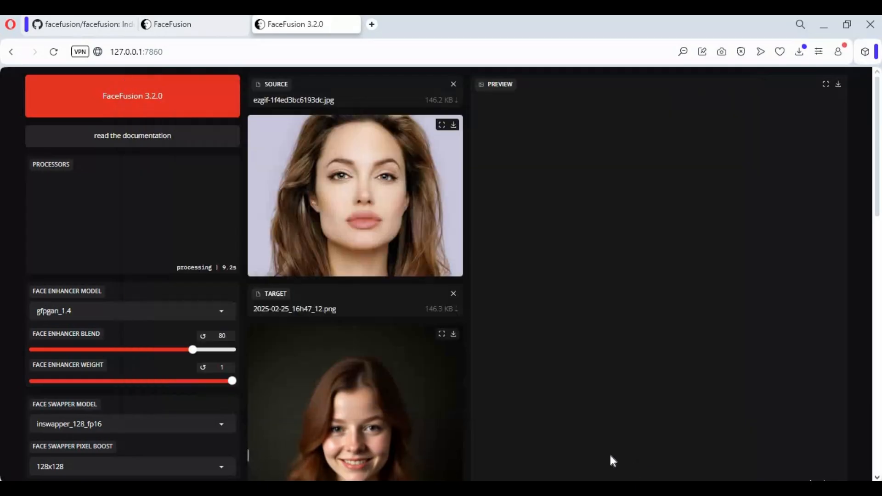
{"action": "mouse_move", "coordinate": [551, 415]}
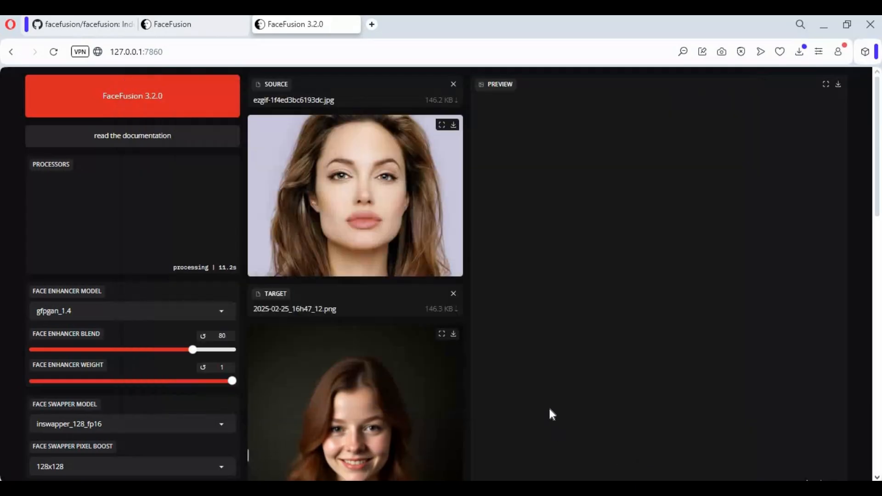
Step: Scroll down to view the enhanced face-swapped output image and its success log
{"action": "scroll", "scroll_direction": "down", "scroll_amount": 3}
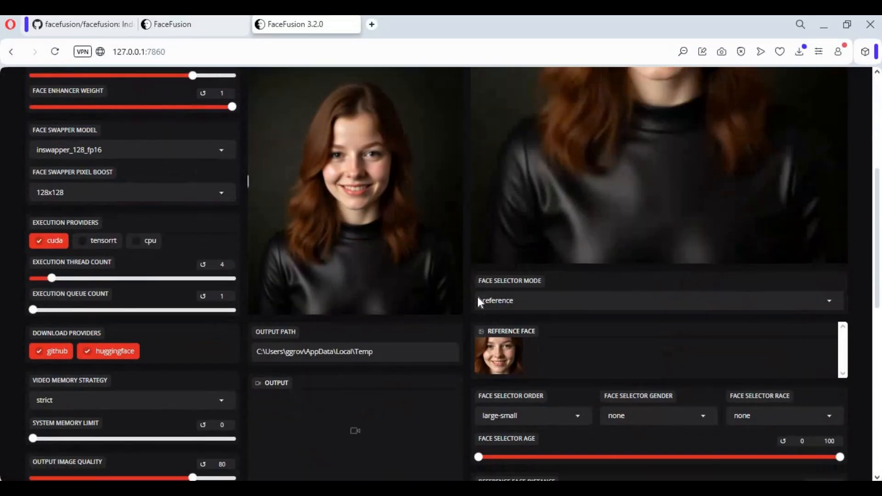
{"action": "scroll", "scroll_direction": "down", "scroll_amount": 3}
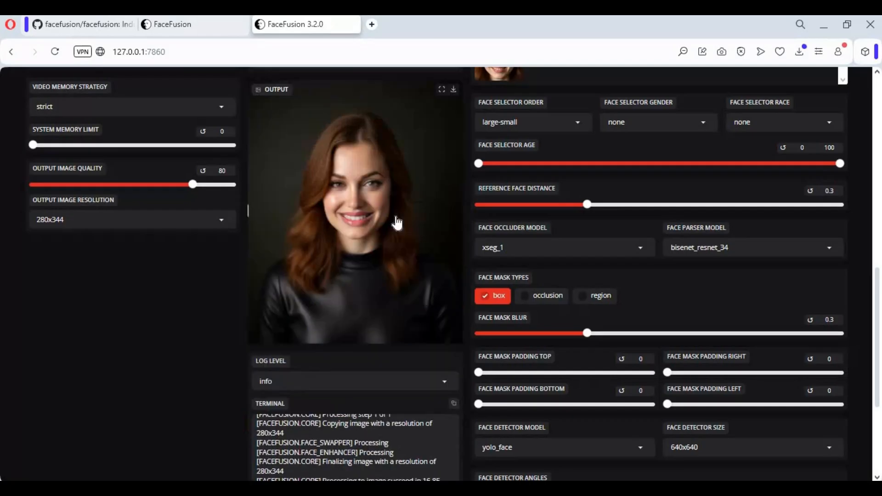
{"action": "scroll", "scroll_direction": "down", "scroll_amount": 3}
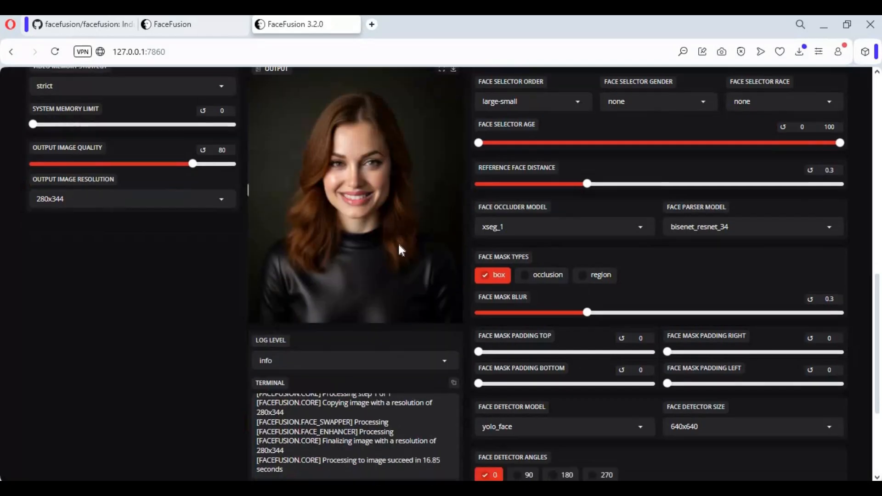